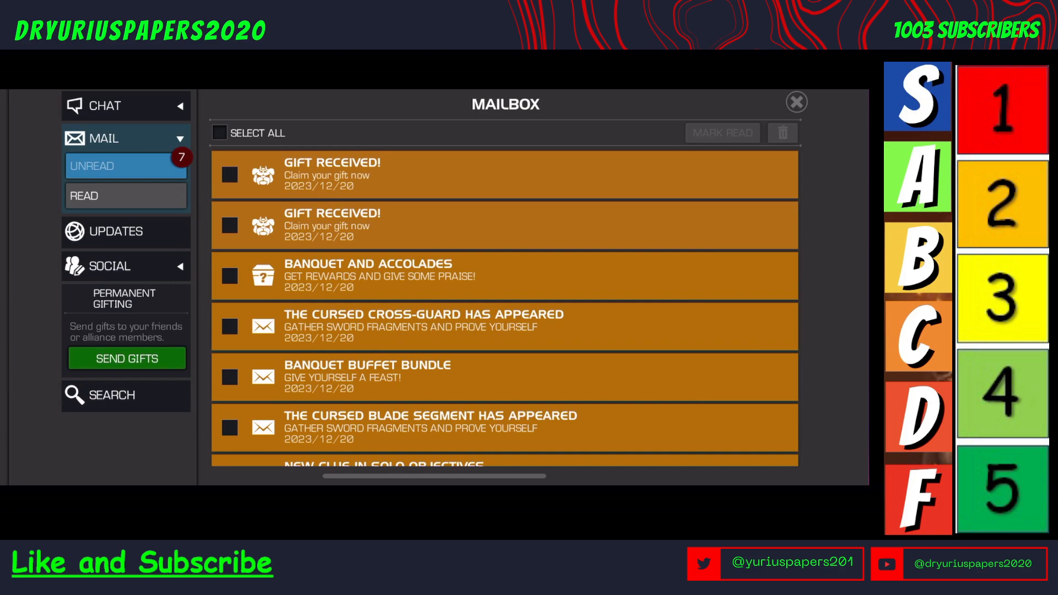
Step: View the Accolades event's full point details (50 points per alliance nomination) and dismiss them
scroll("down", 3)
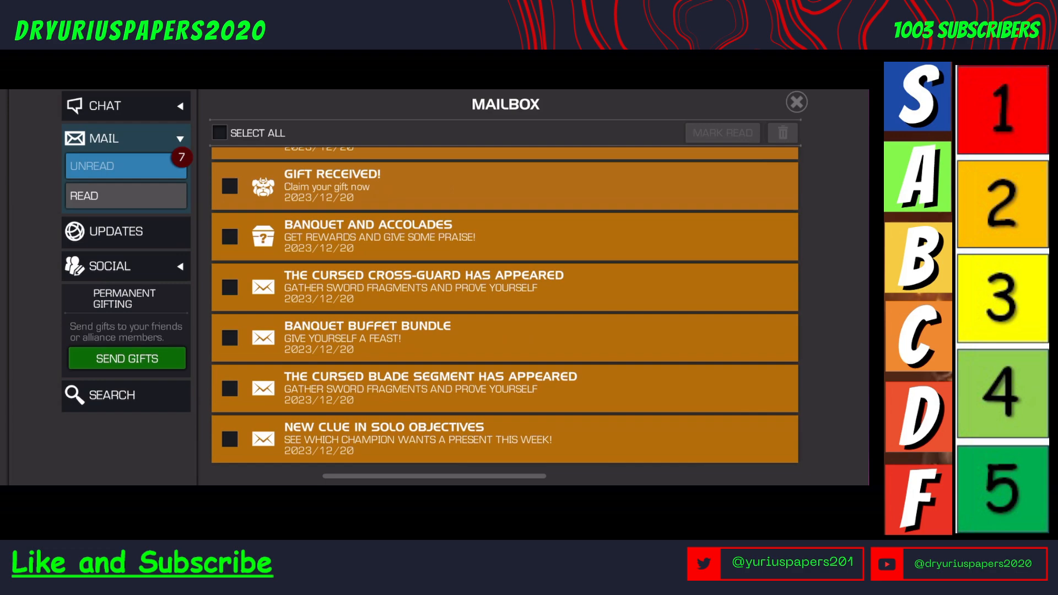
left_click(795, 101)
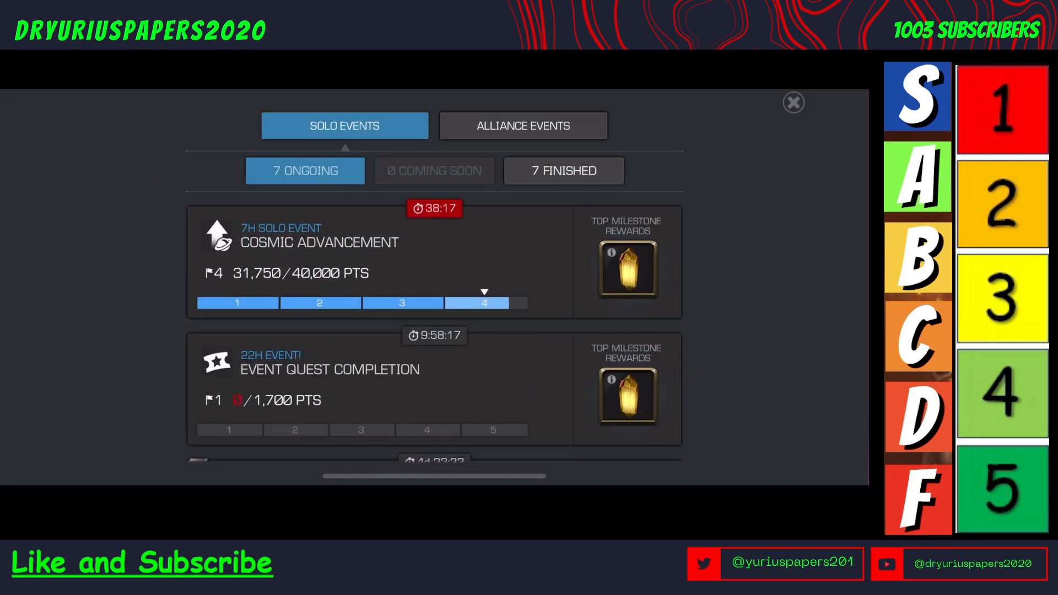
scroll("down", 3)
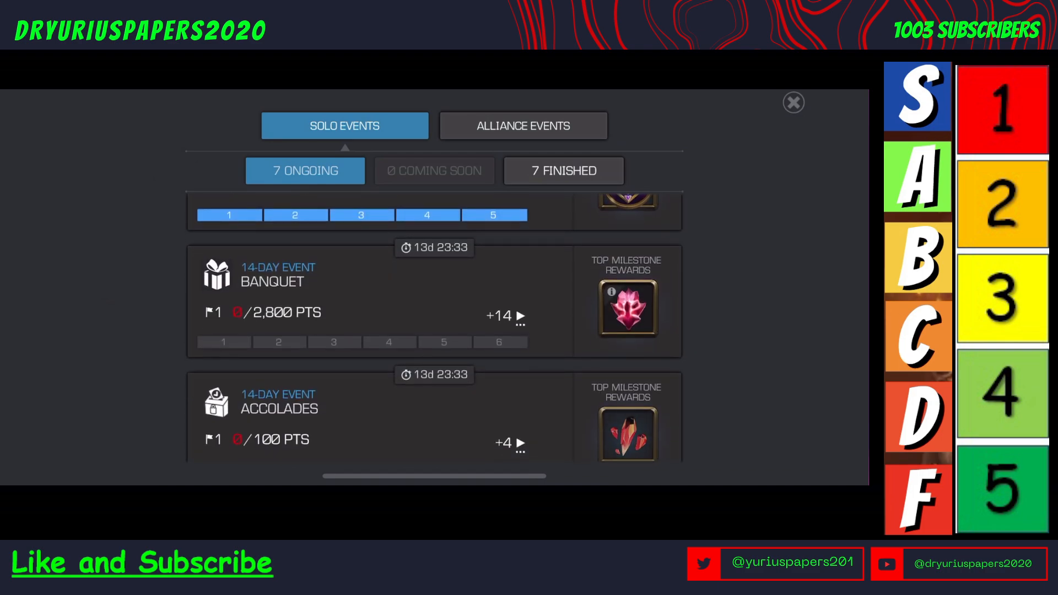
scroll("down", 3)
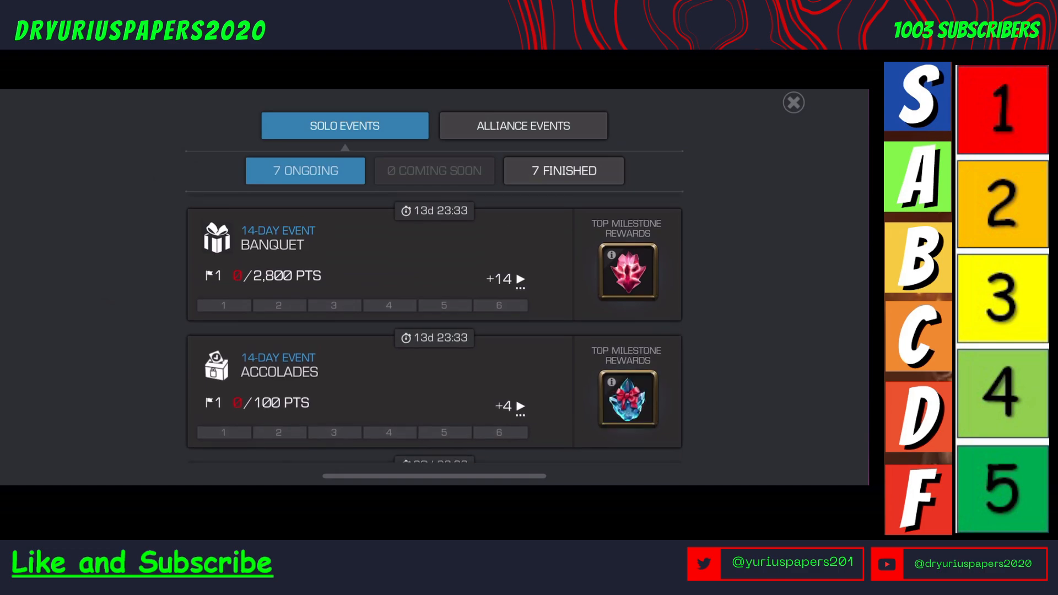
mouse_move(770, 397)
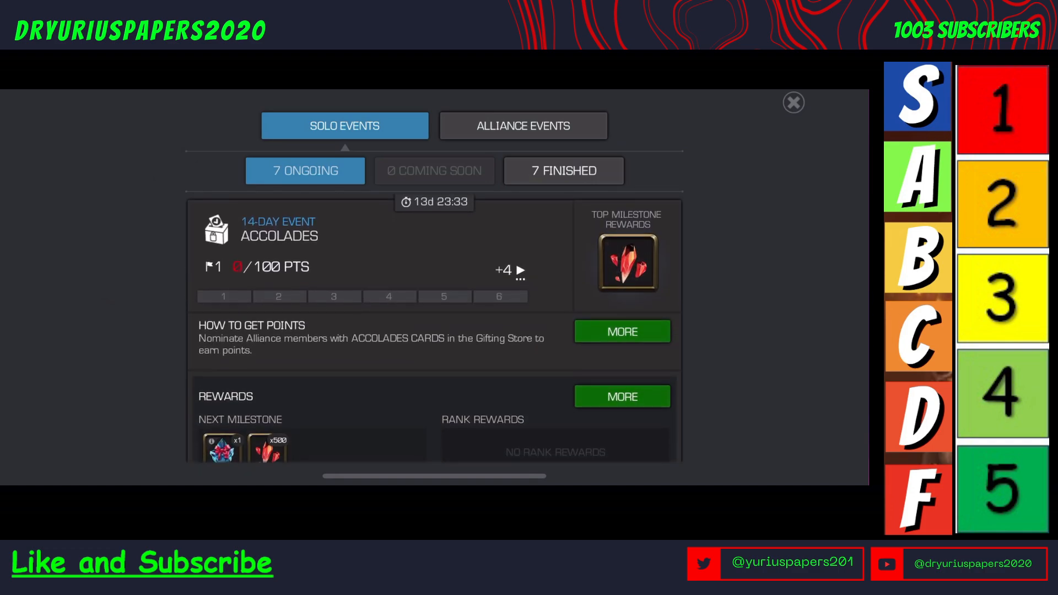
left_click(621, 331)
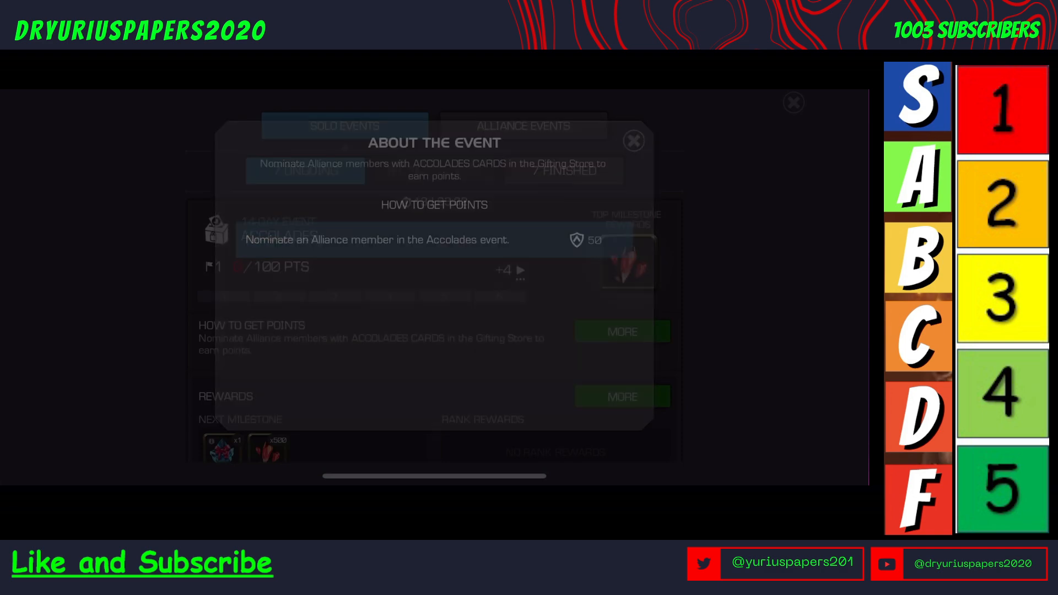
left_click(632, 140)
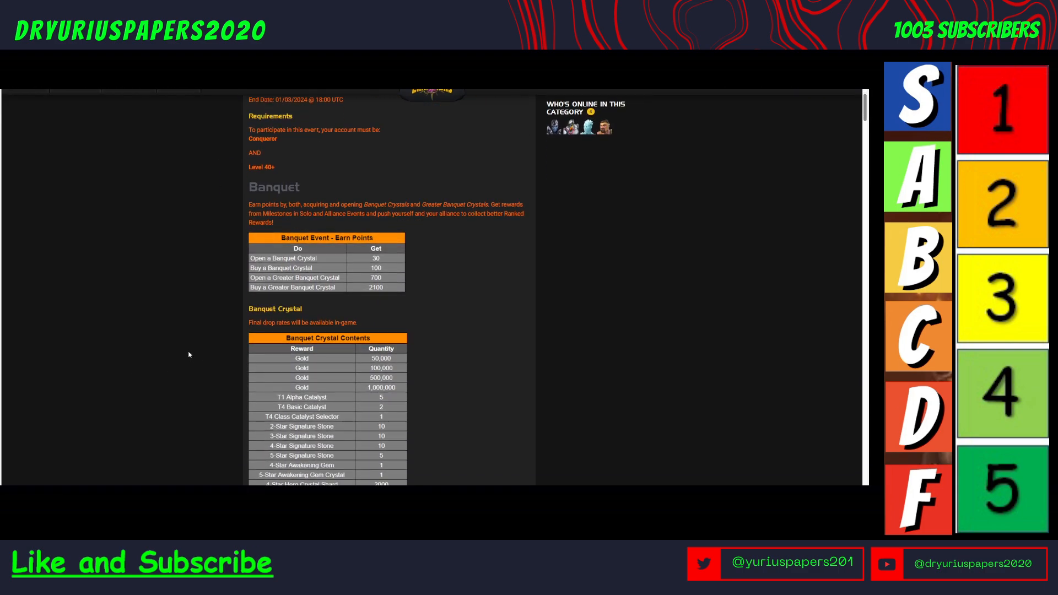
Step: Scroll the forum post past the crystal tables down to the Accolades calendar and milestone rewards table
scroll("down", 3)
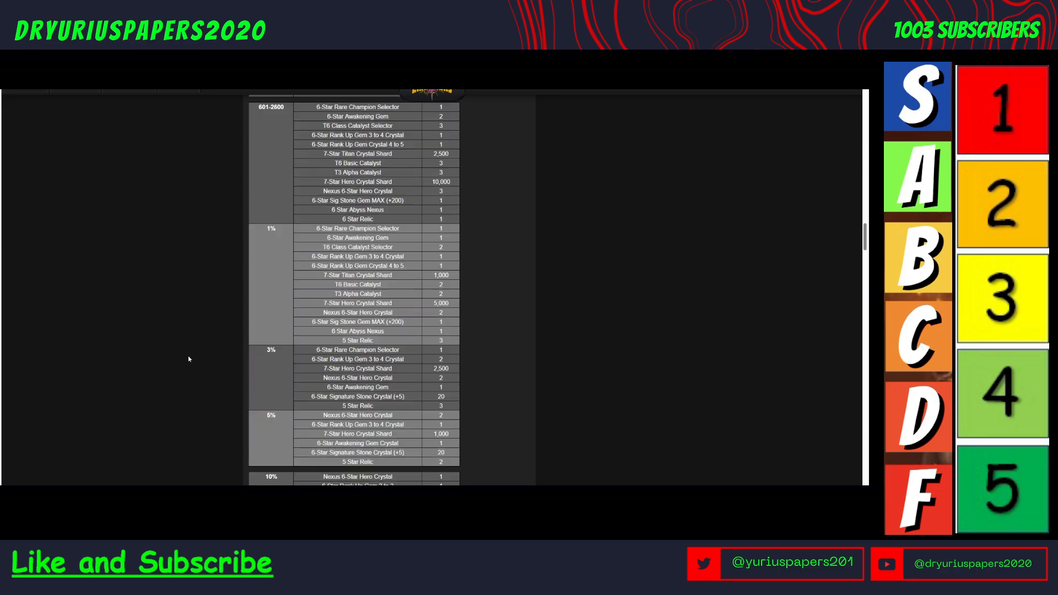
scroll("down", 3)
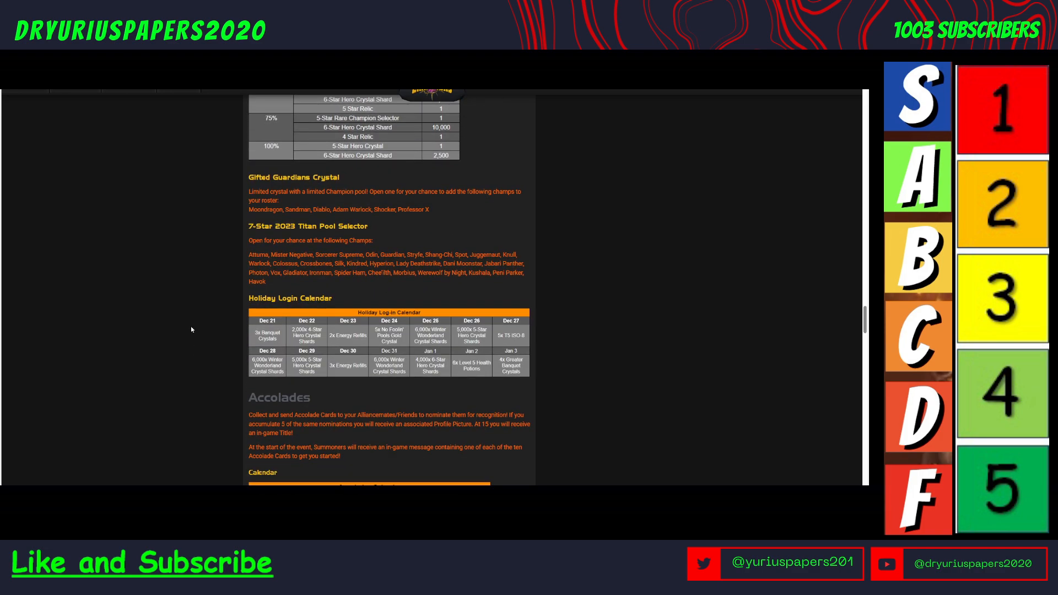
scroll("down", 3)
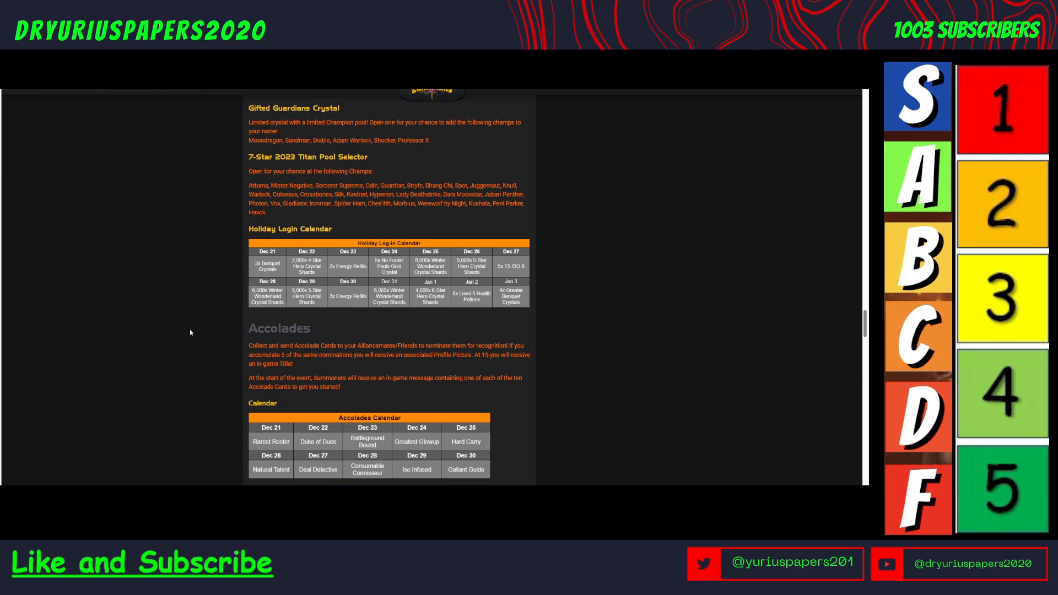
scroll("down", 3)
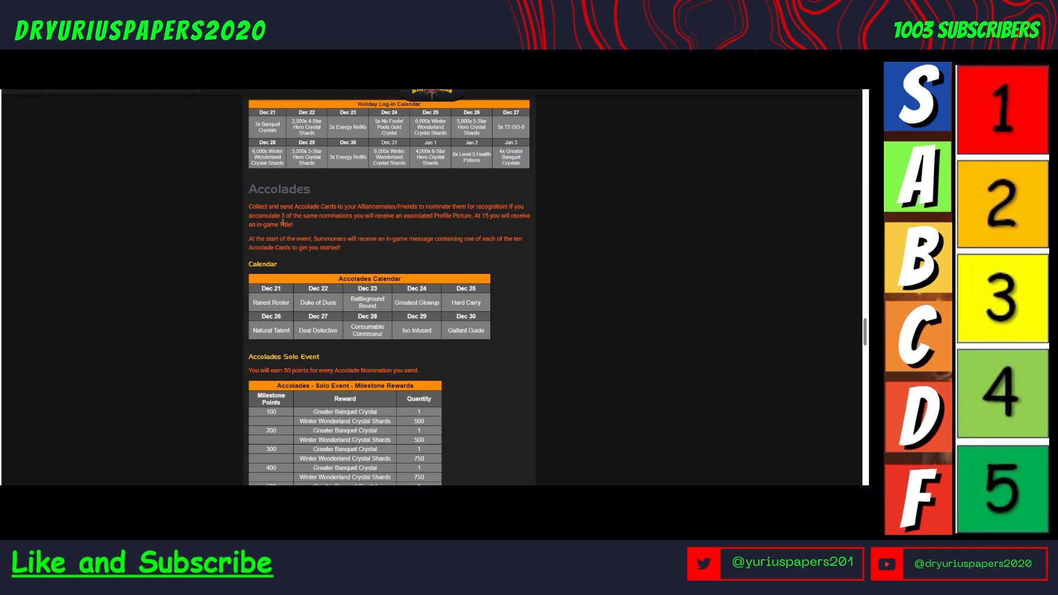
mouse_move(178, 278)
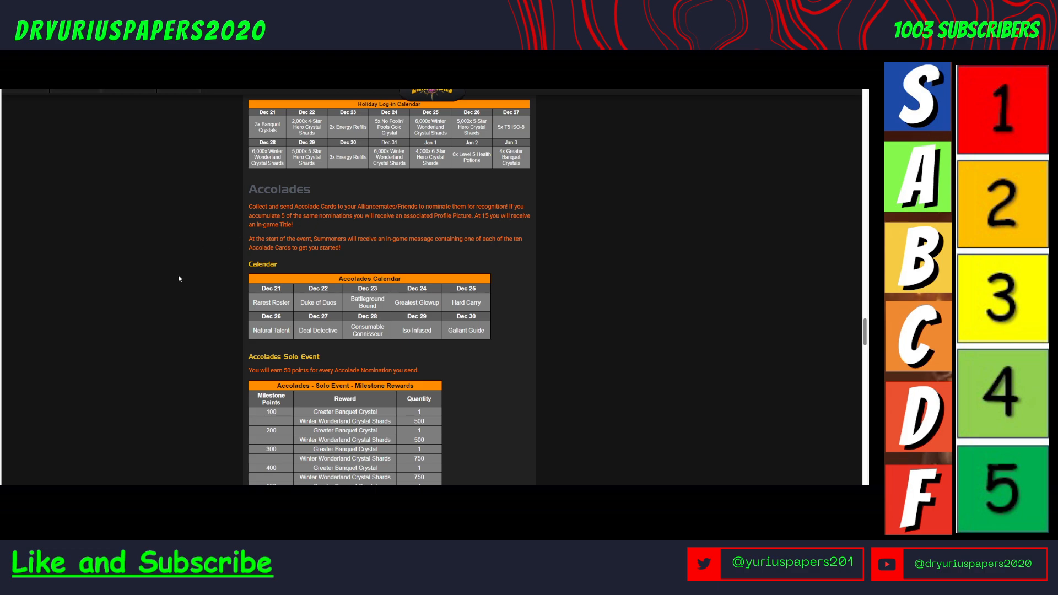
scroll("down", 3)
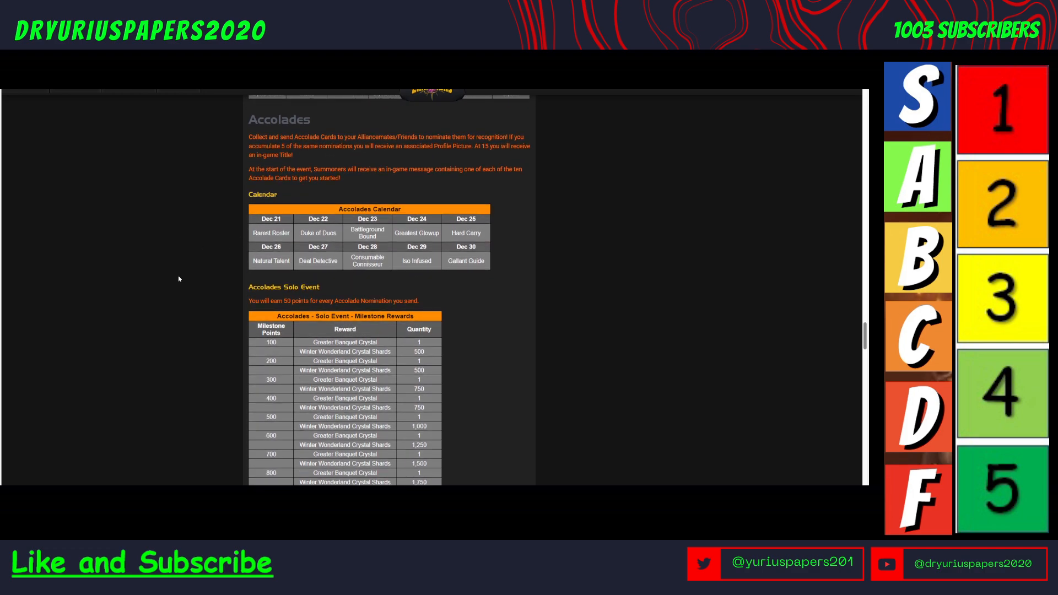
scroll("down", 3)
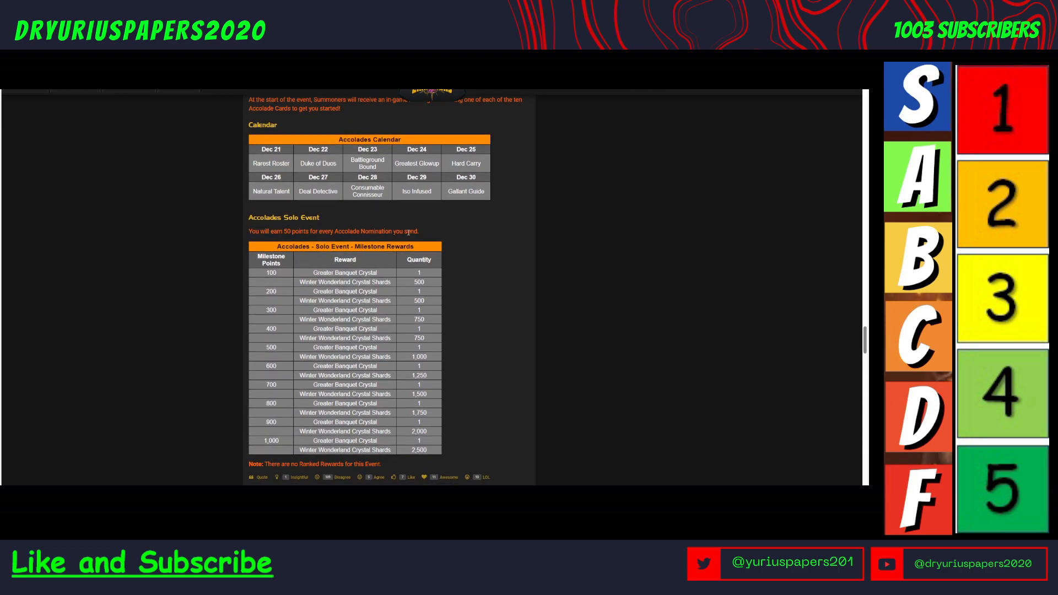
mouse_move(274, 279)
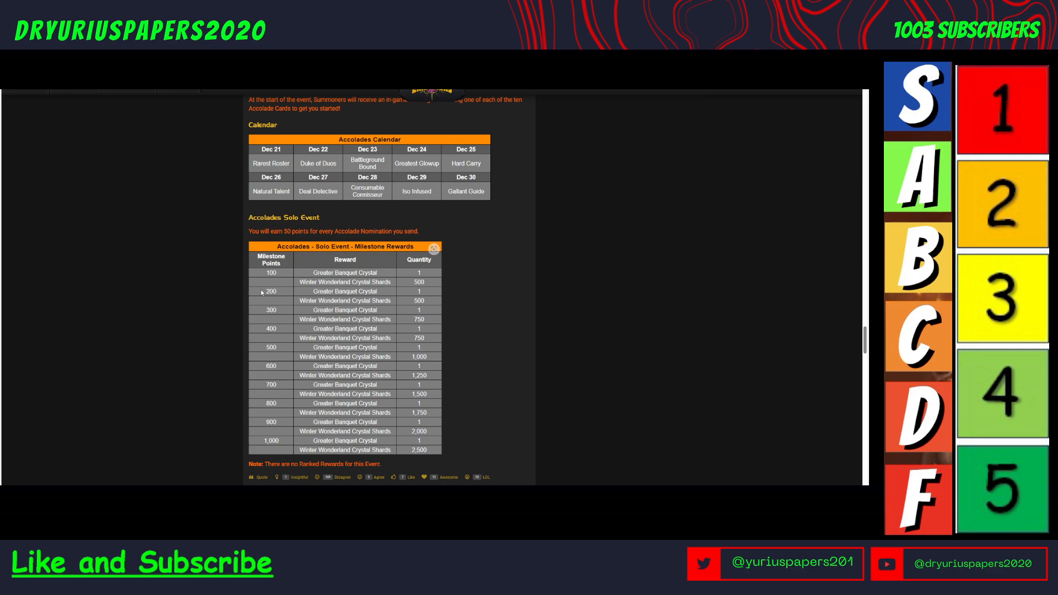
mouse_move(313, 287)
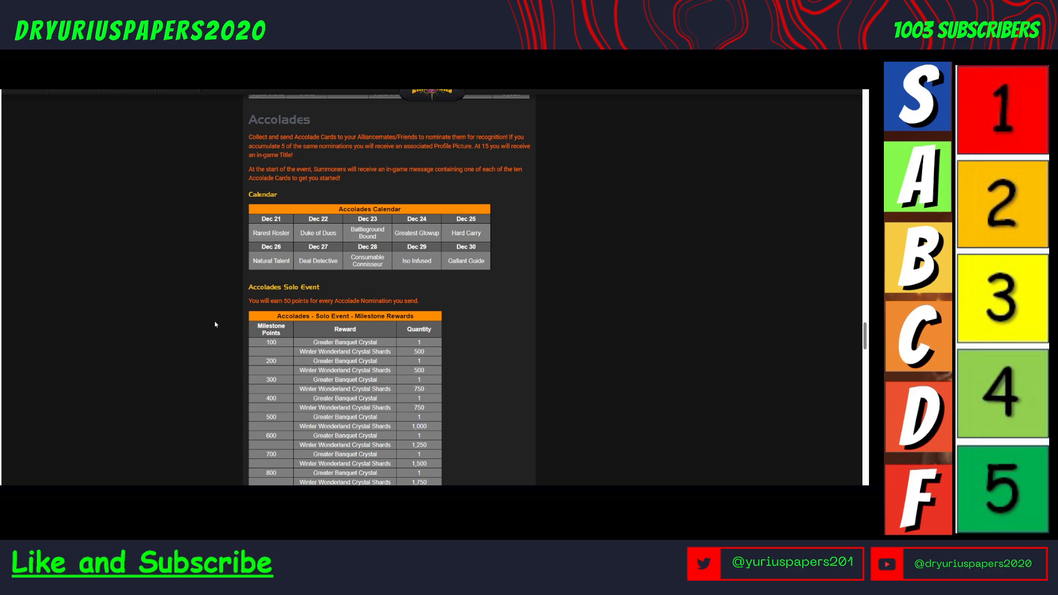
mouse_move(143, 317)
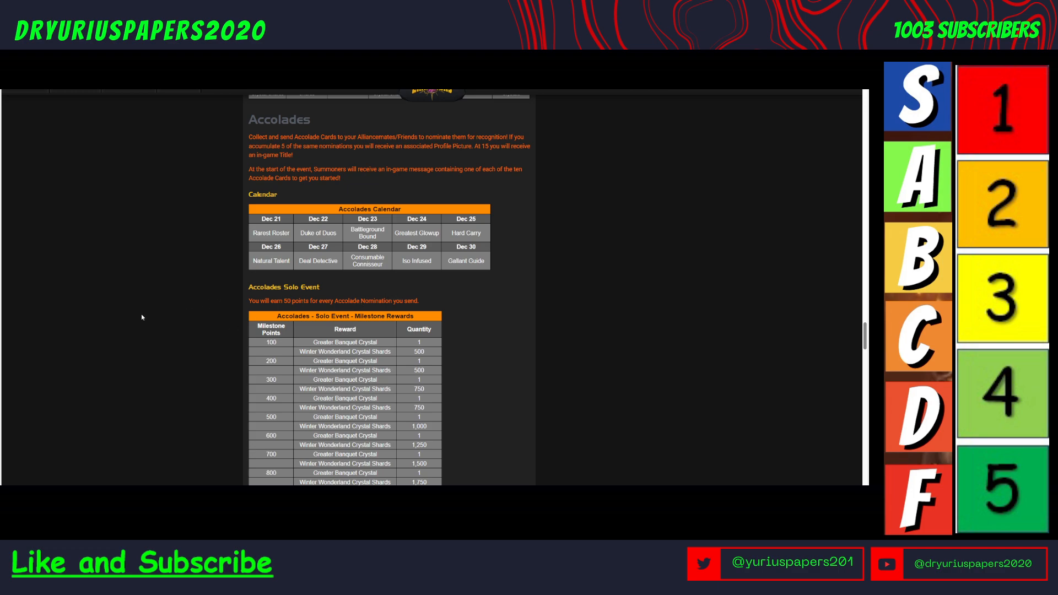
mouse_move(175, 338)
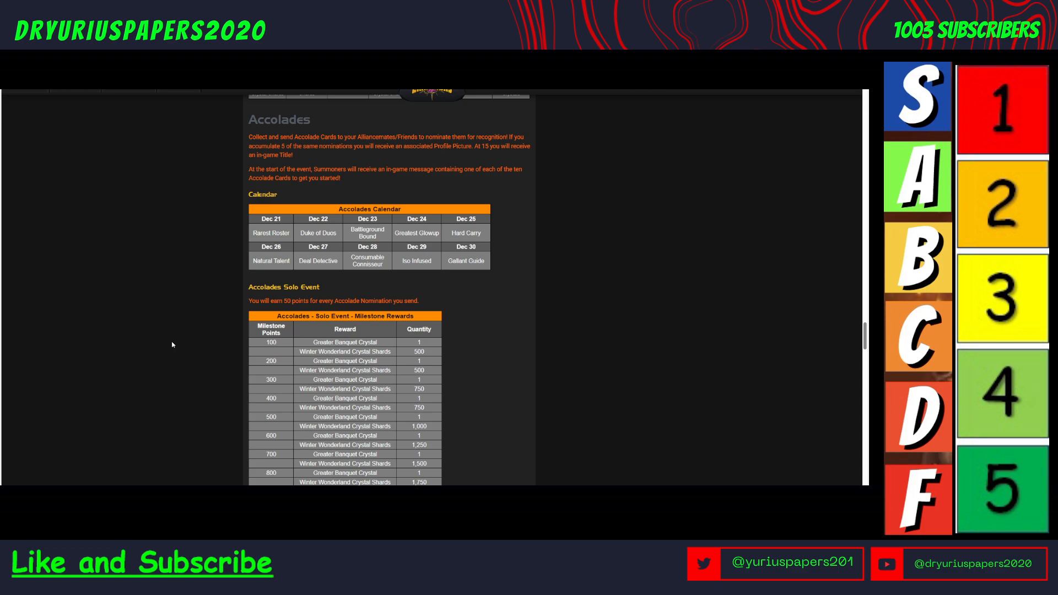
mouse_move(738, 91)
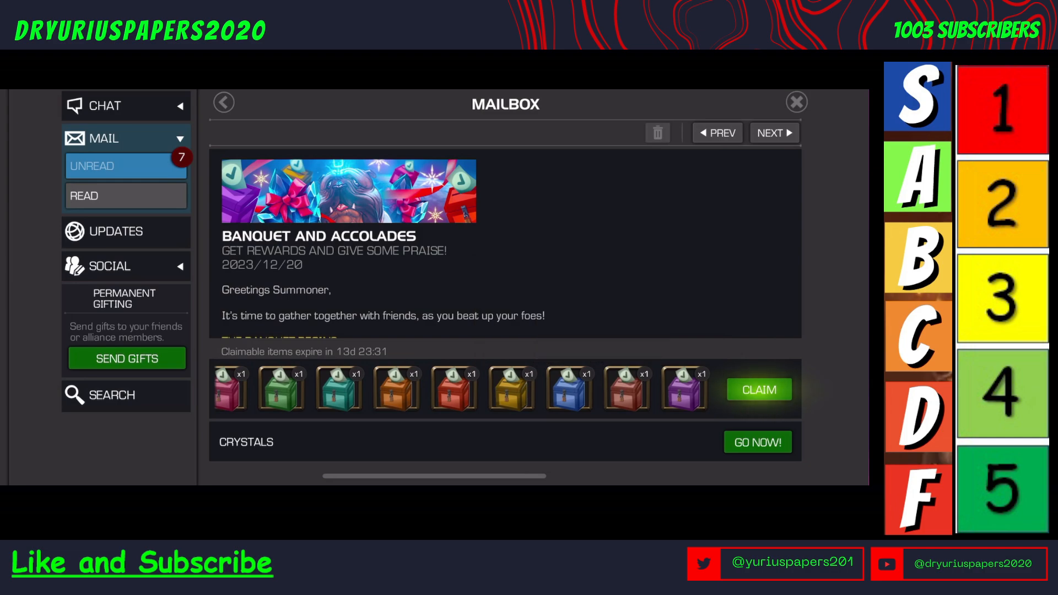
Step: Claim the ten accolade cards from the Banquet mail and glance at the alliance and solo Banquet events
left_click(757, 389)
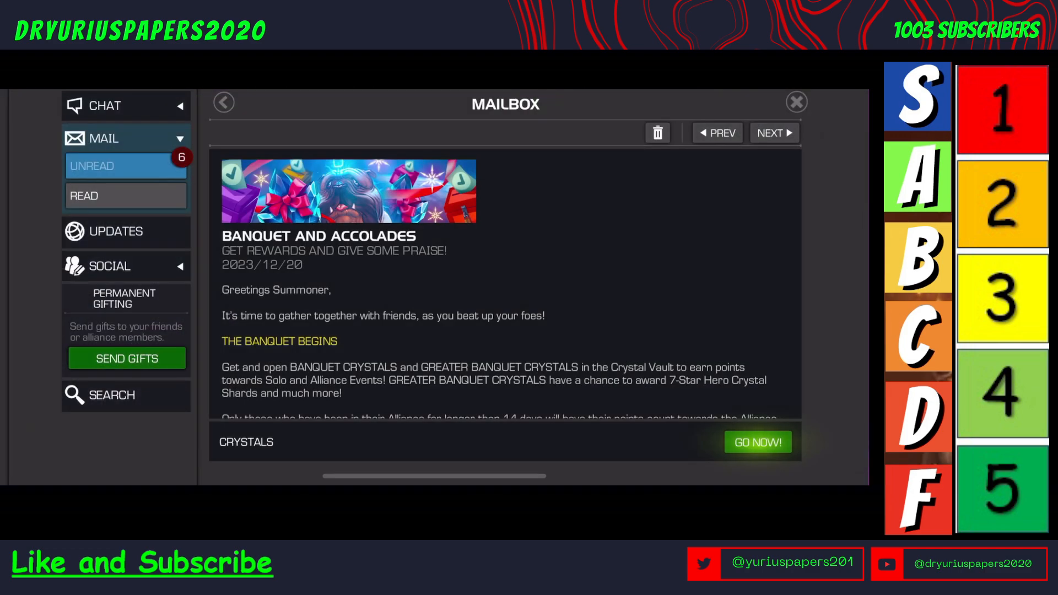
left_click(794, 101)
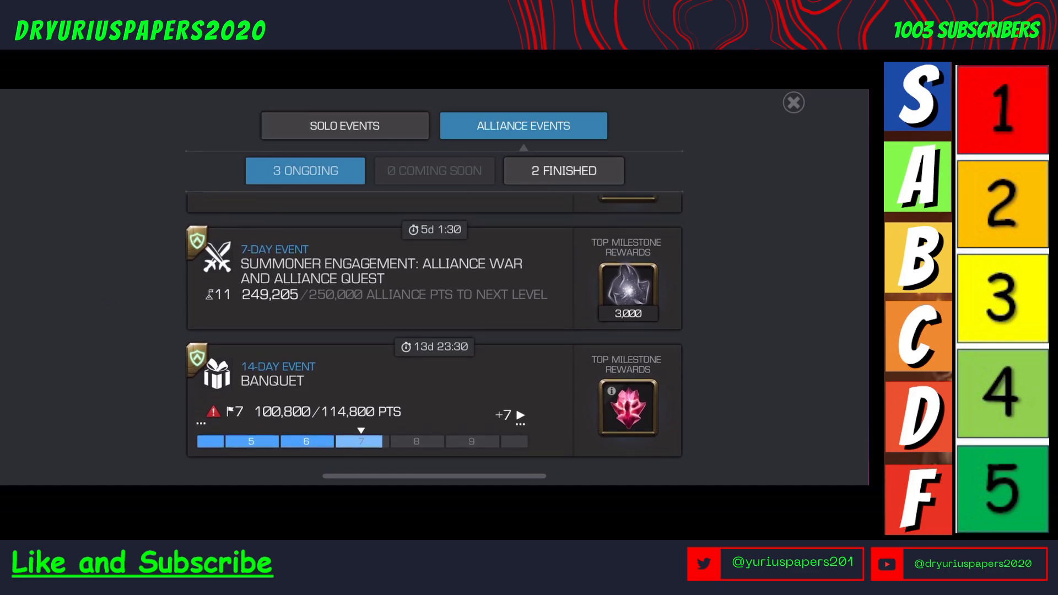
left_click(344, 126)
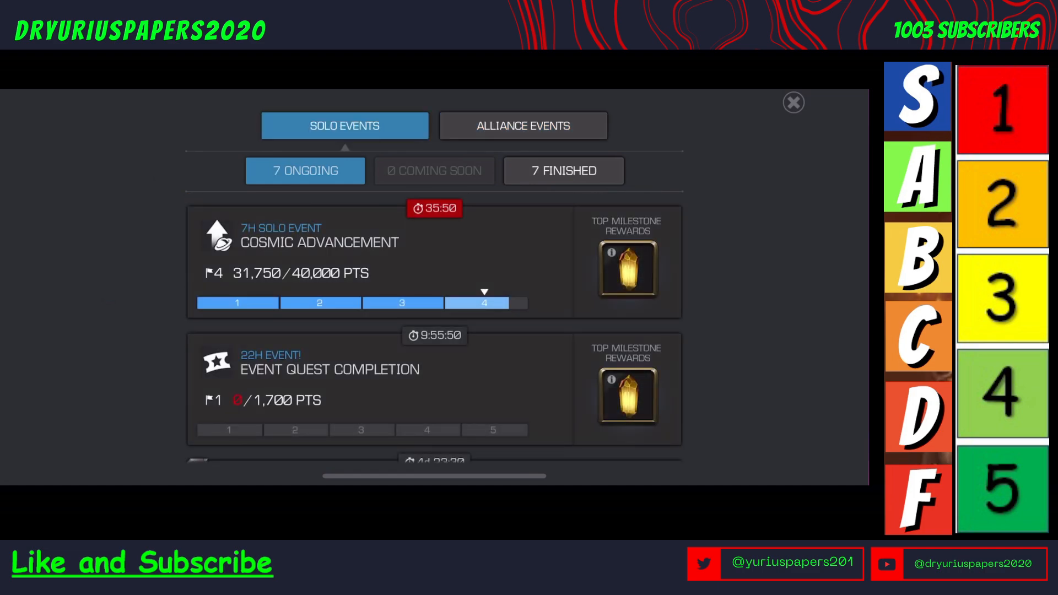
left_click(794, 102)
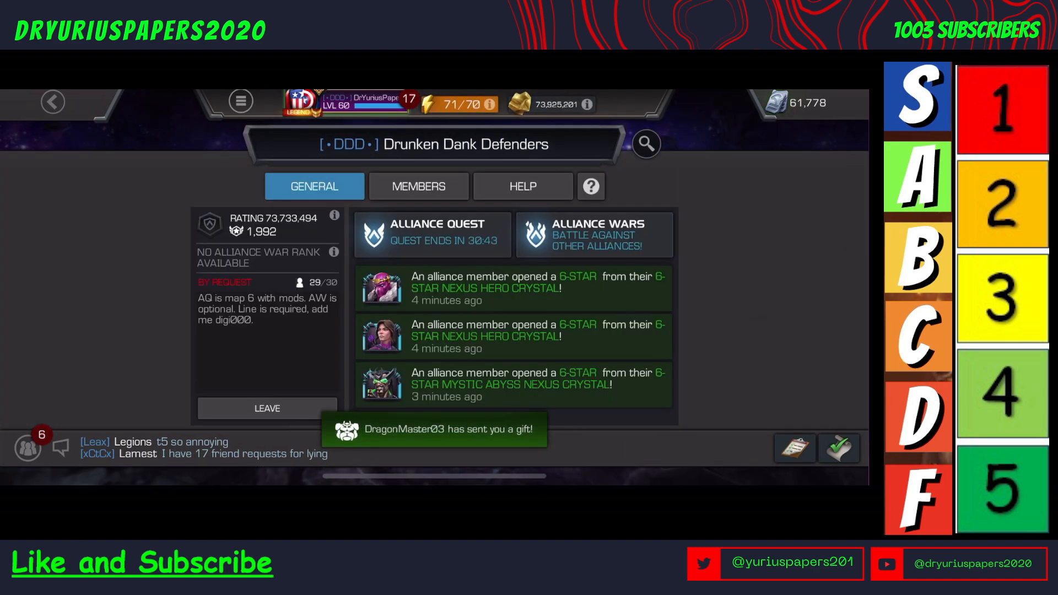
Step: Gift one Rarest Roster accolade card to an alliance member and acknowledge the Gifts Sent popup
left_click(418, 186)
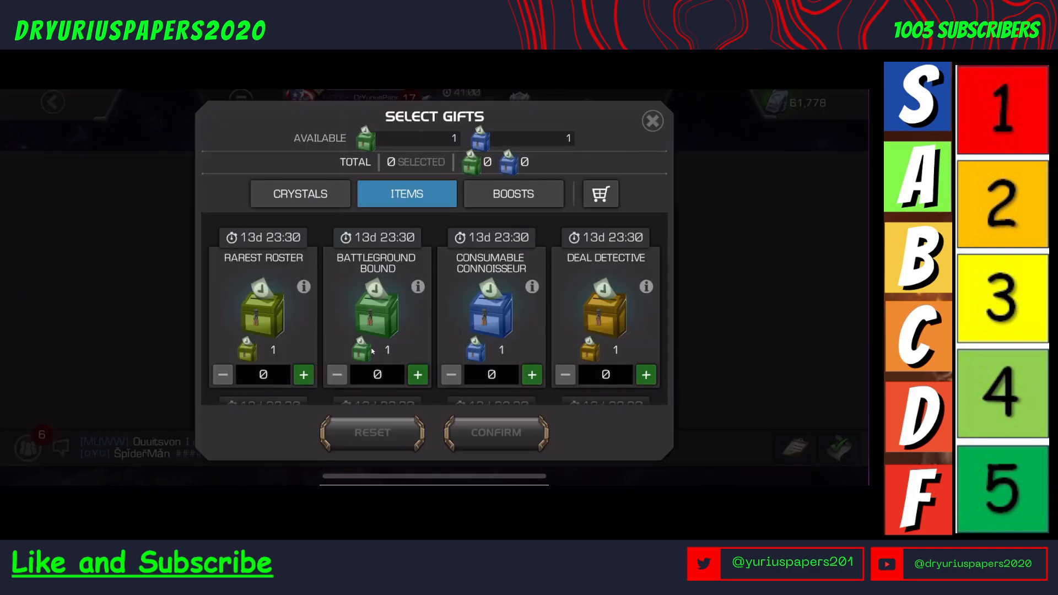
mouse_move(161, 310)
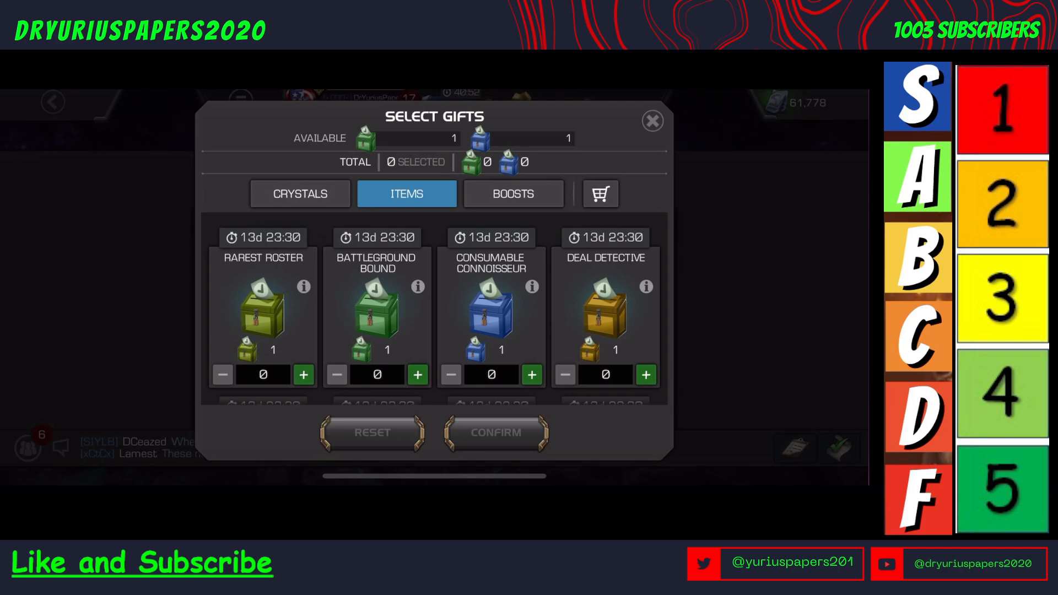
left_click(304, 375)
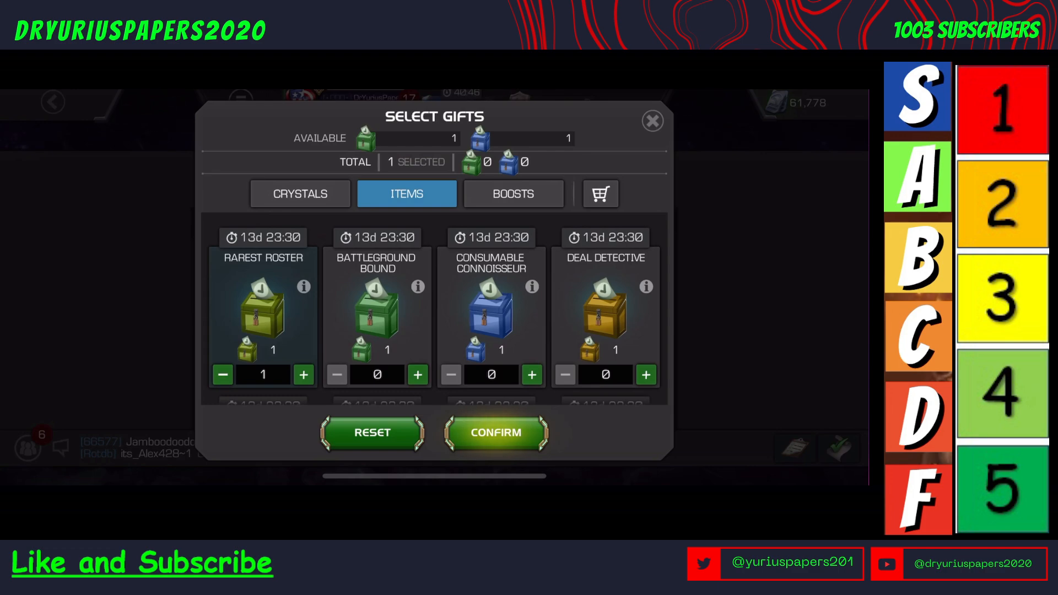
left_click(495, 432)
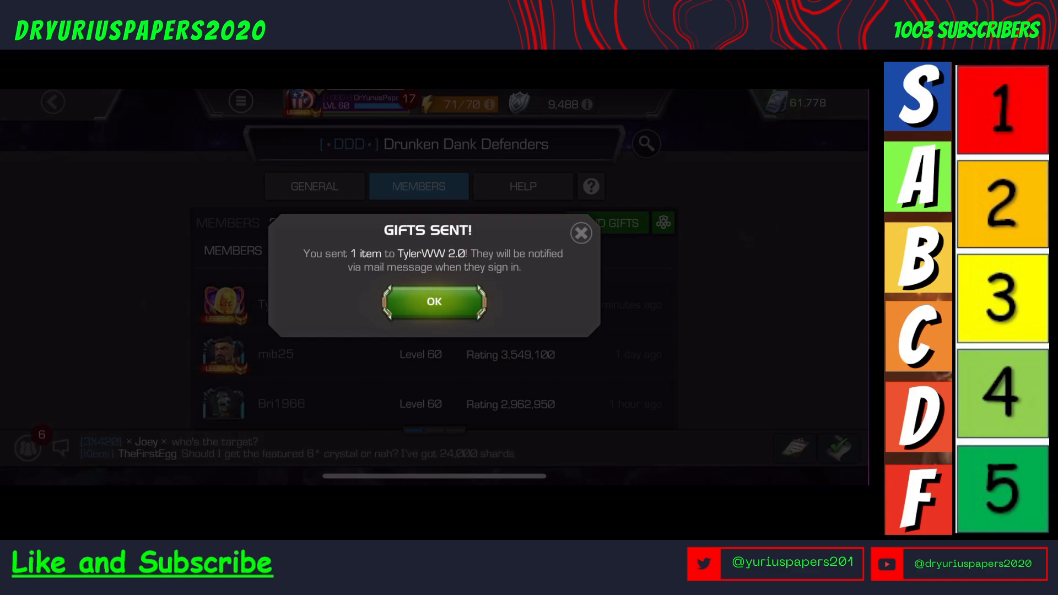
left_click(435, 302)
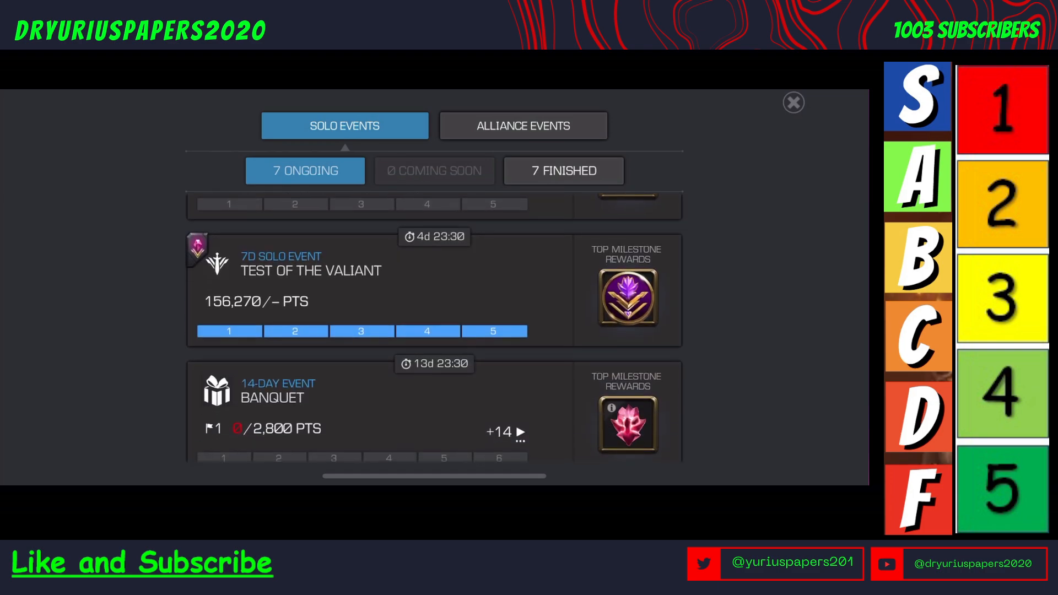
Step: Check the Valiant and December daily login calendars for claimed days and remaining prizes
scroll("down", 3)
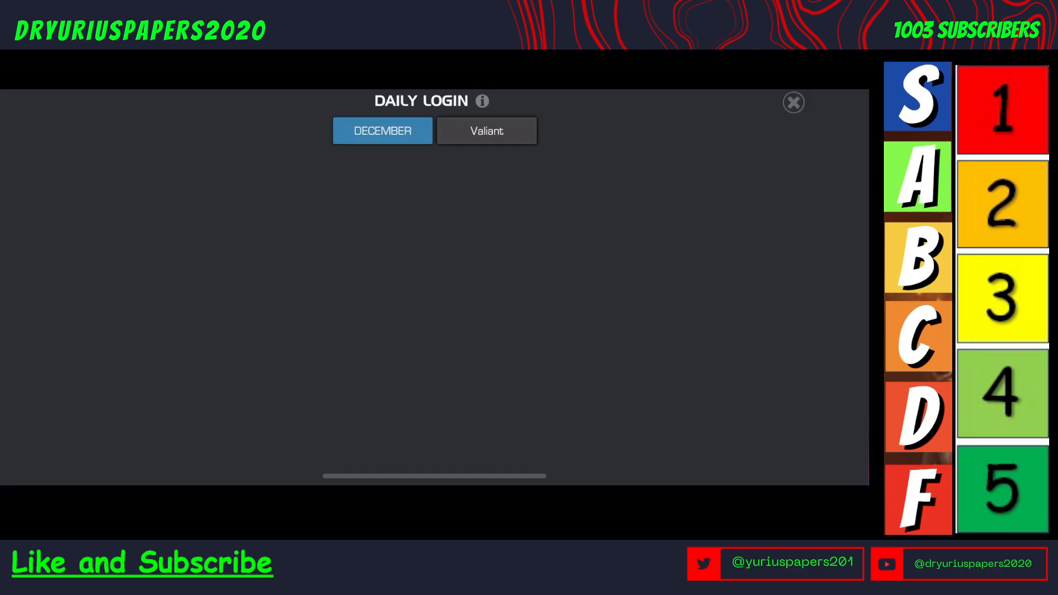
left_click(486, 130)
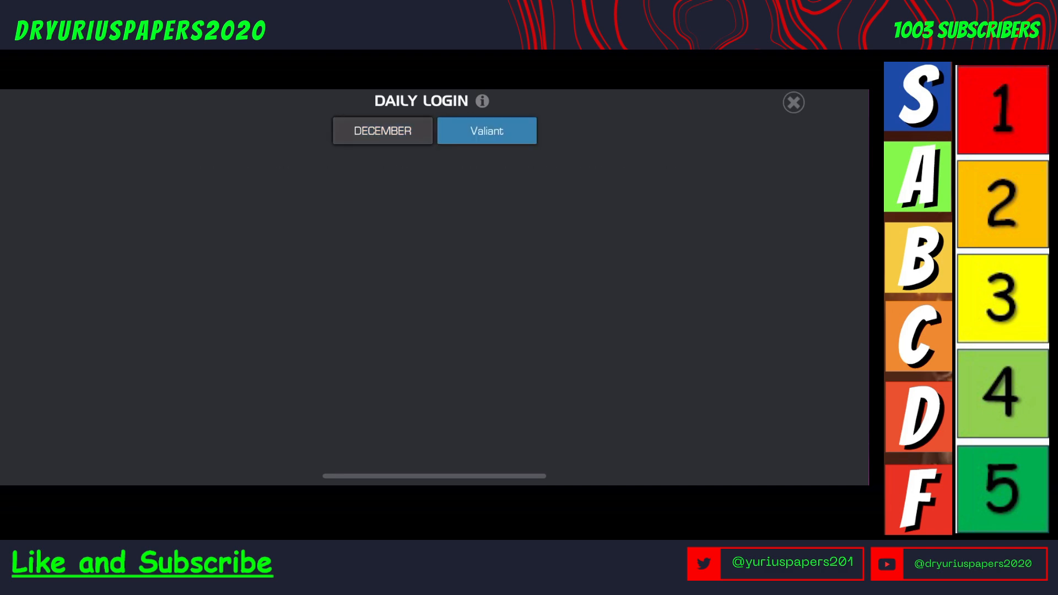
left_click(382, 130)
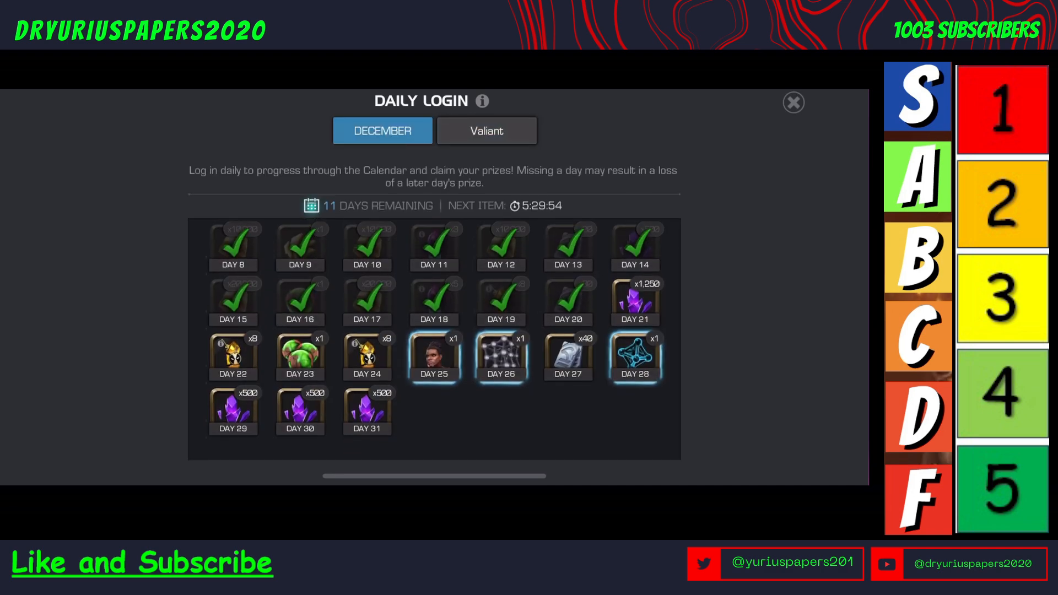
left_click(793, 103)
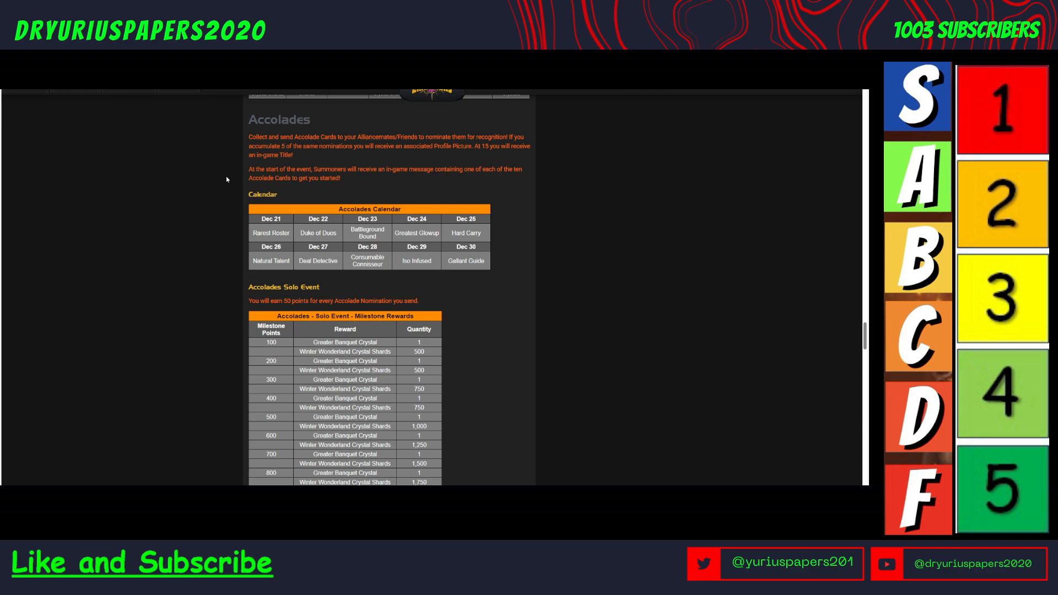
mouse_move(340, 227)
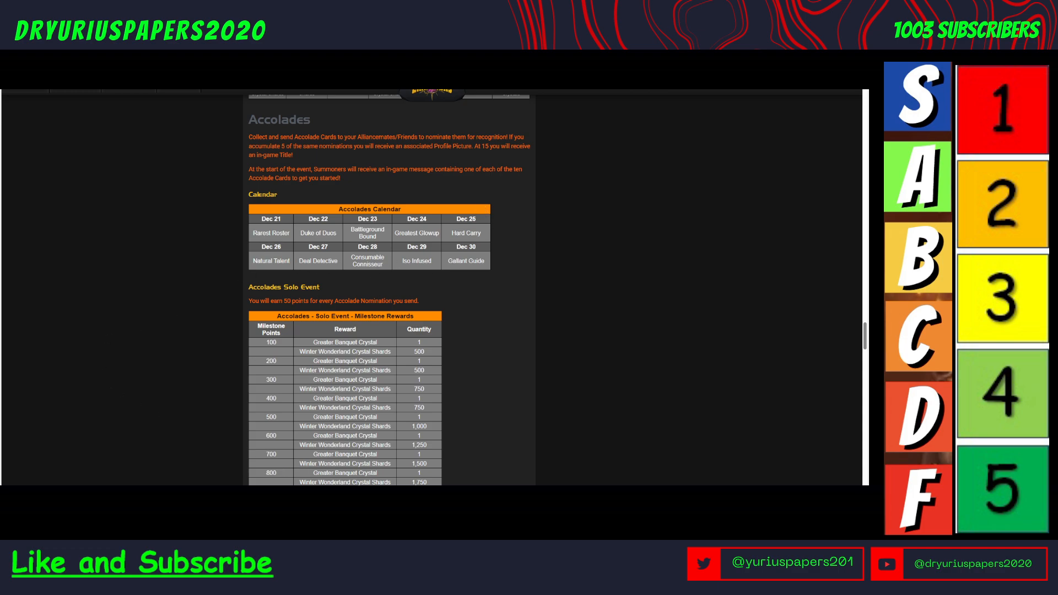
mouse_move(114, 413)
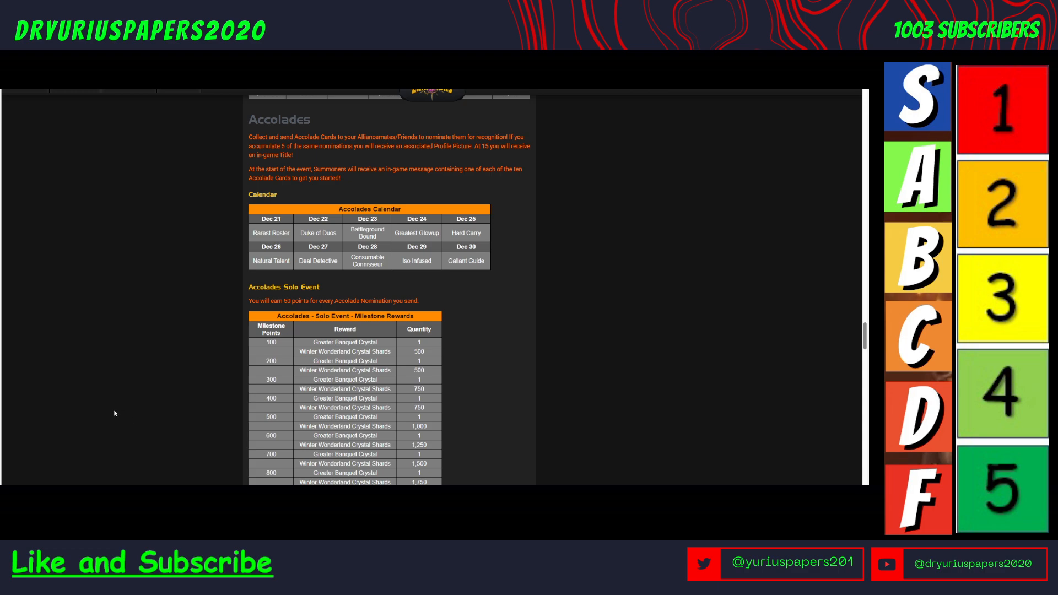
mouse_move(474, 315)
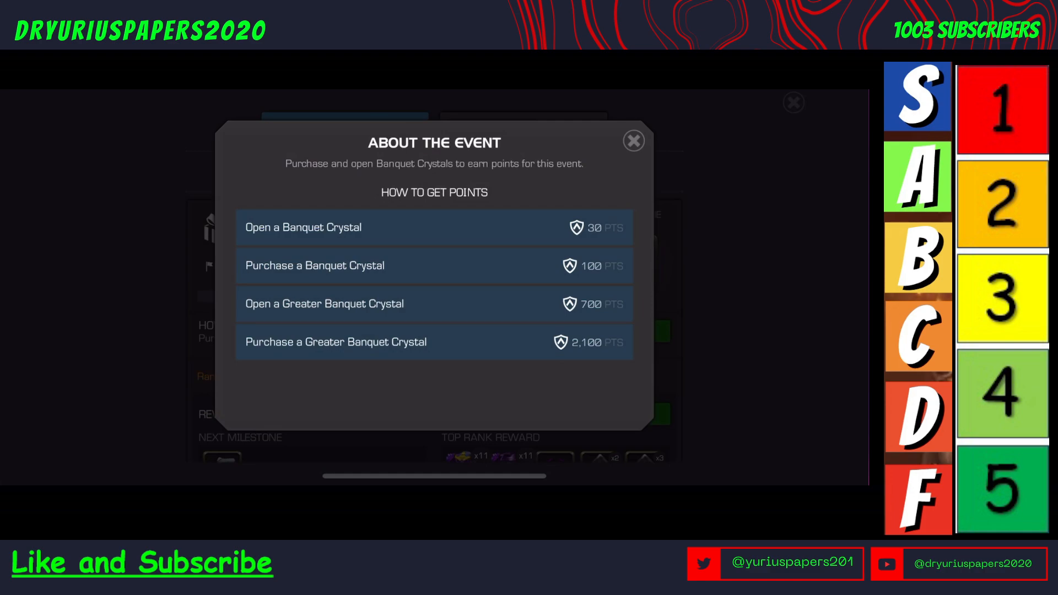
Step: Visit the Unit Store's Banquet Buffet Bundle, then browse the Banquet point sources and milestone rewards
left_click(633, 140)
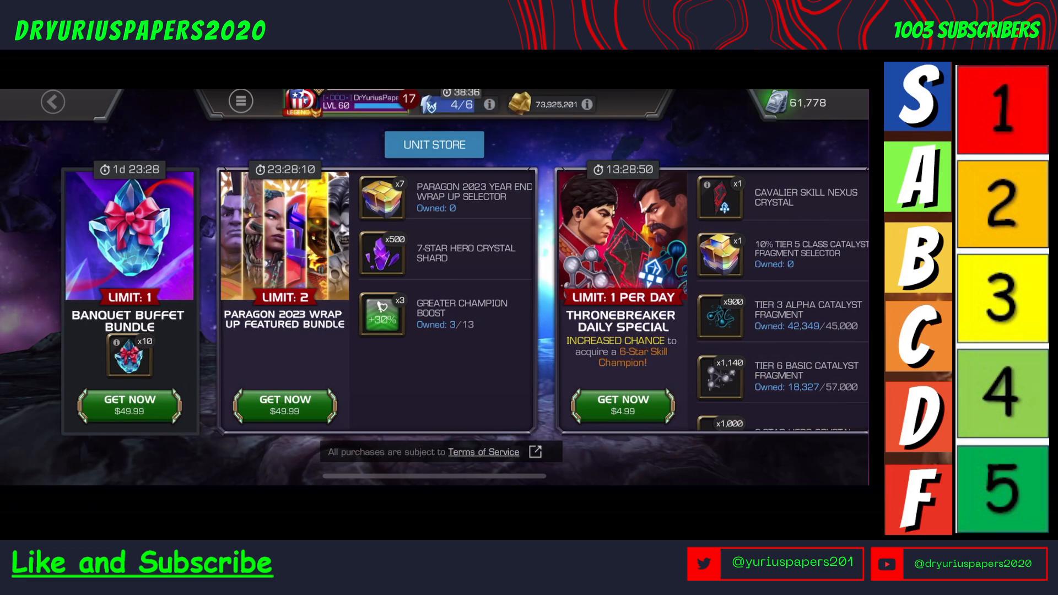
left_click(53, 101)
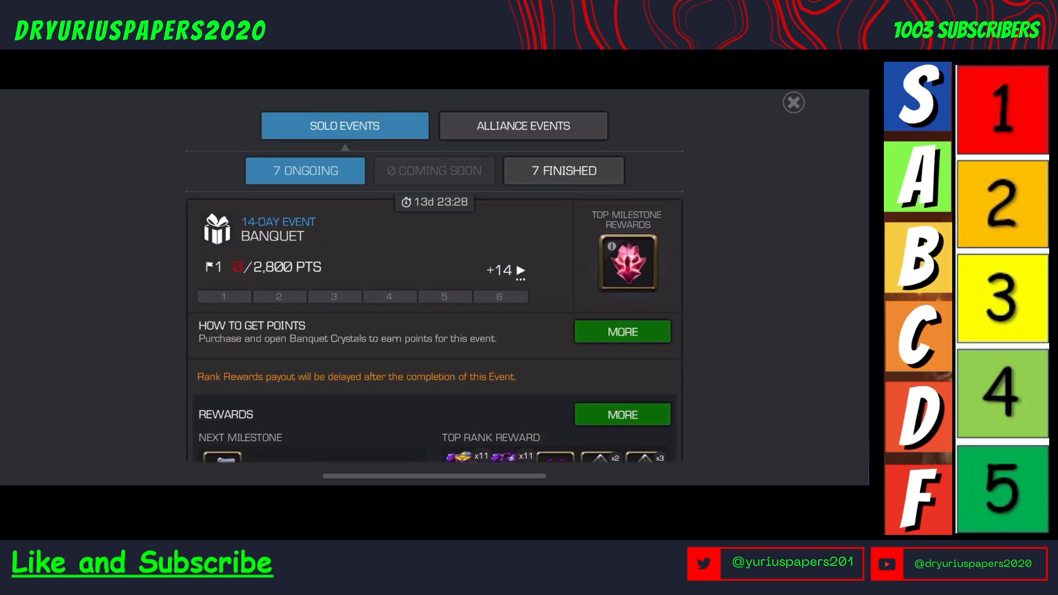
left_click(622, 332)
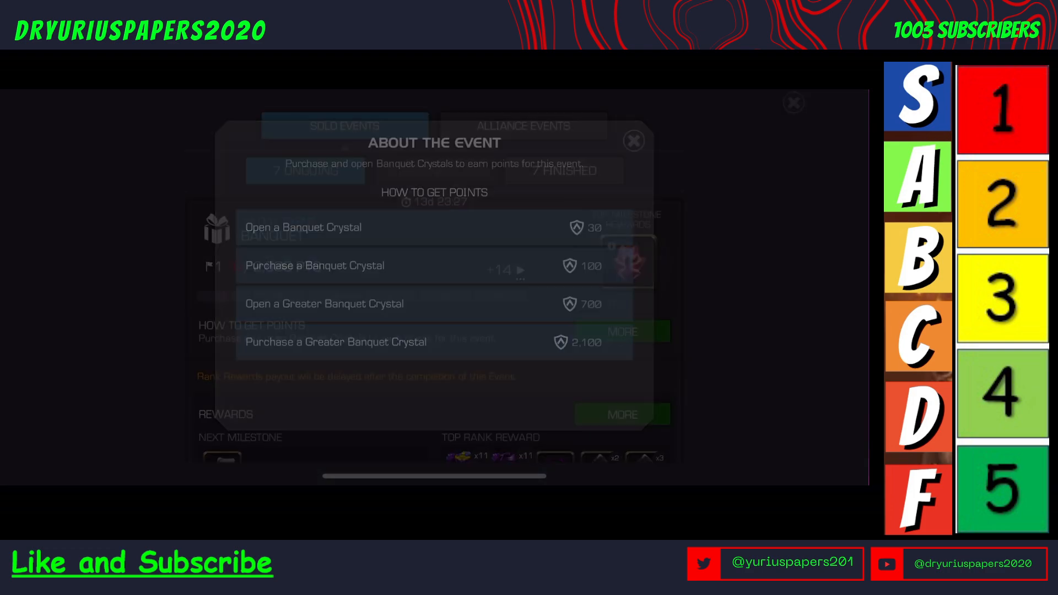
left_click(632, 140)
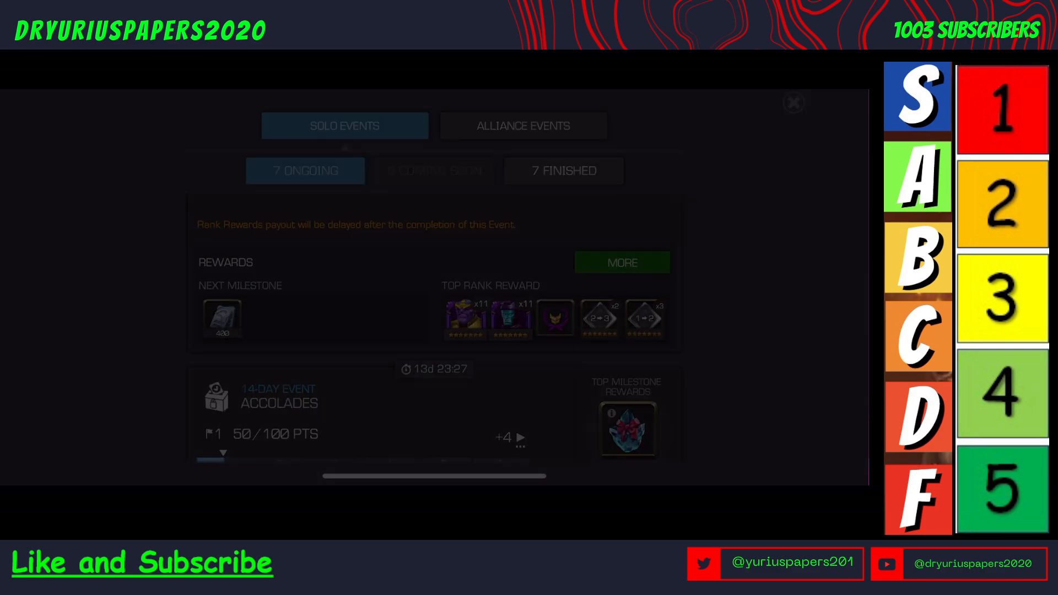
left_click(621, 262)
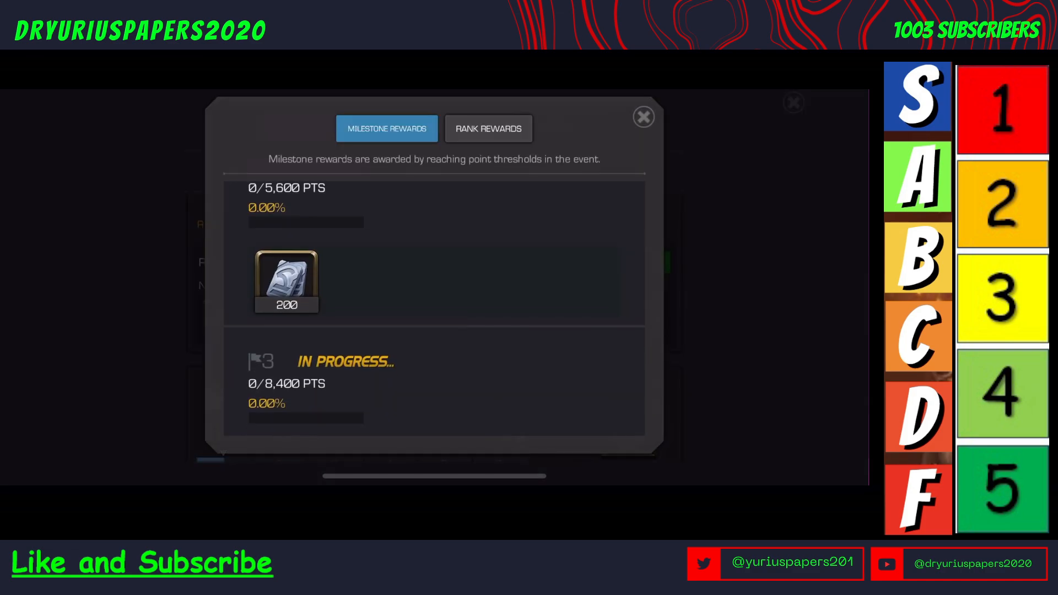
scroll("down", 3)
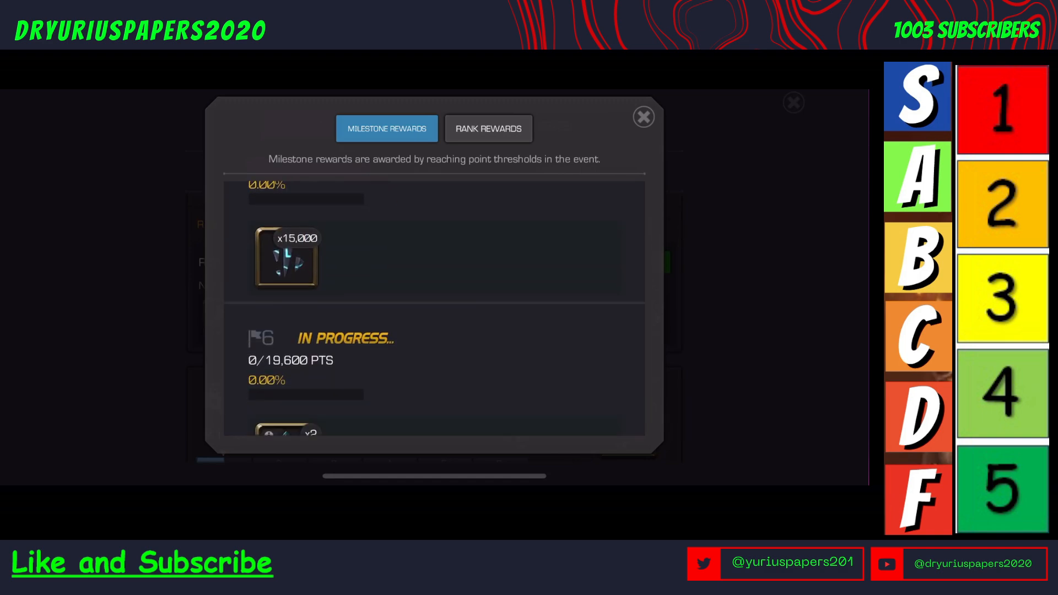
scroll("down", 3)
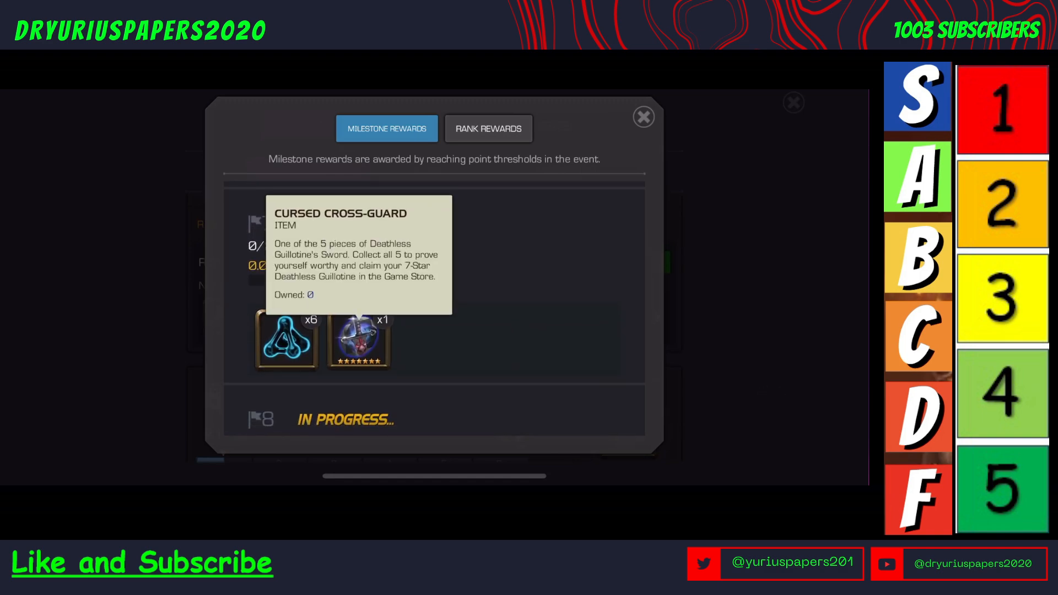
Step: Close the milestone list and recheck the Banquet points breakdown further down the solo events list
left_click(642, 115)
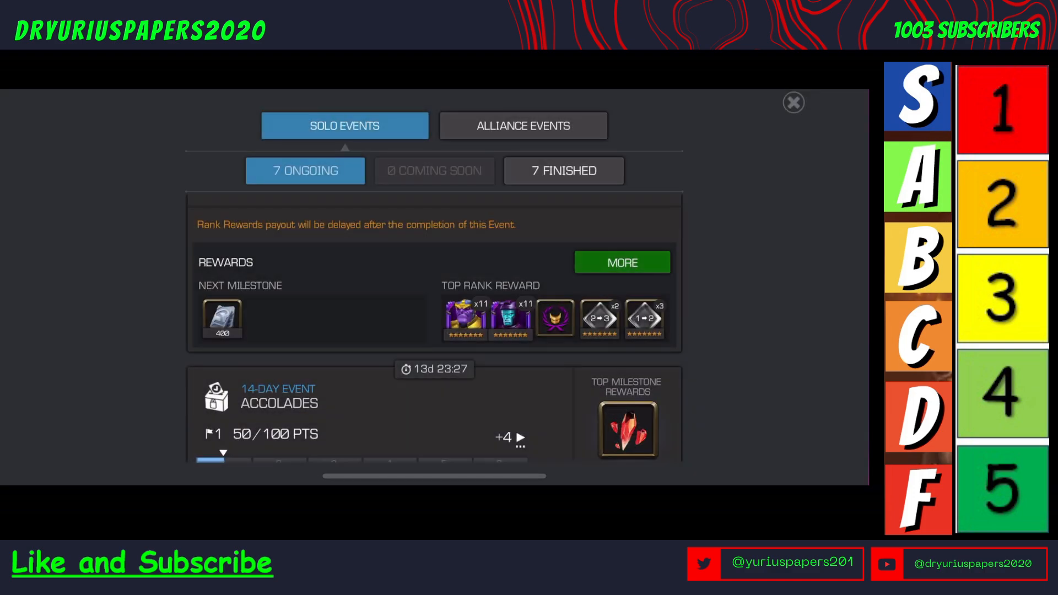
scroll("down", 3)
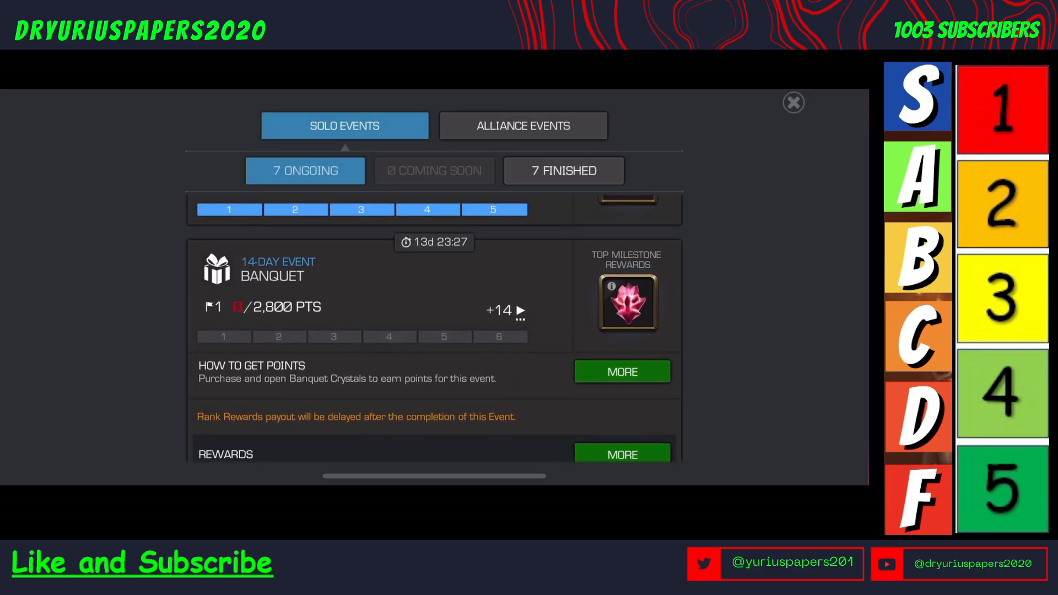
left_click(621, 371)
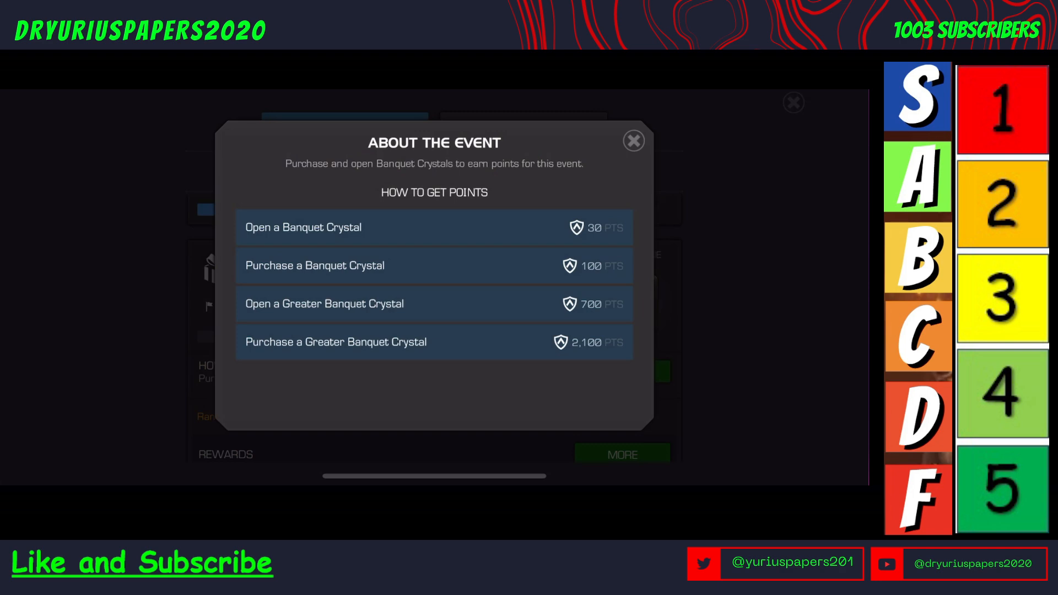
left_click(632, 140)
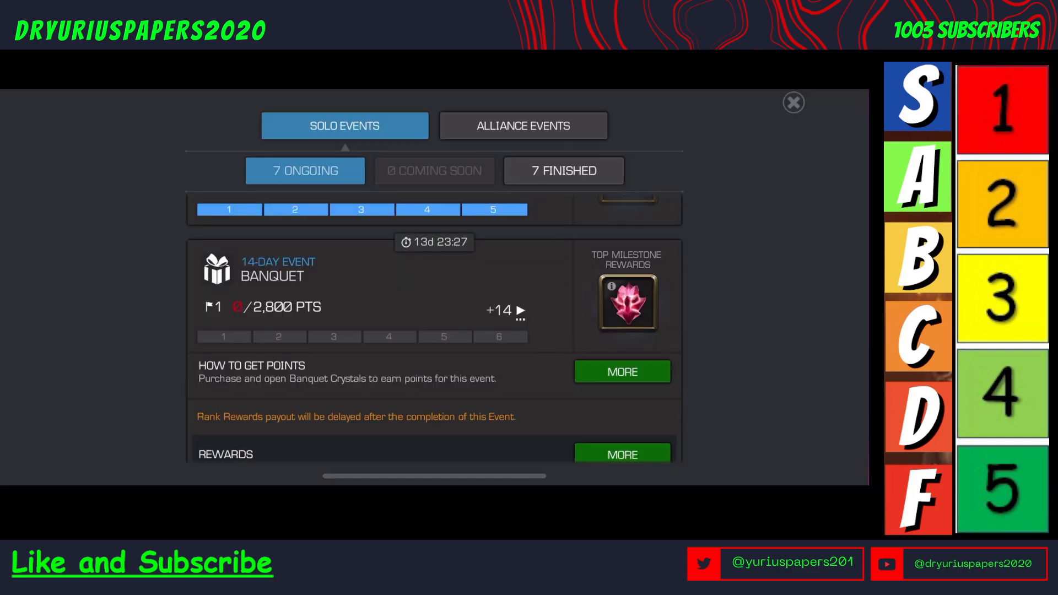
left_click(621, 372)
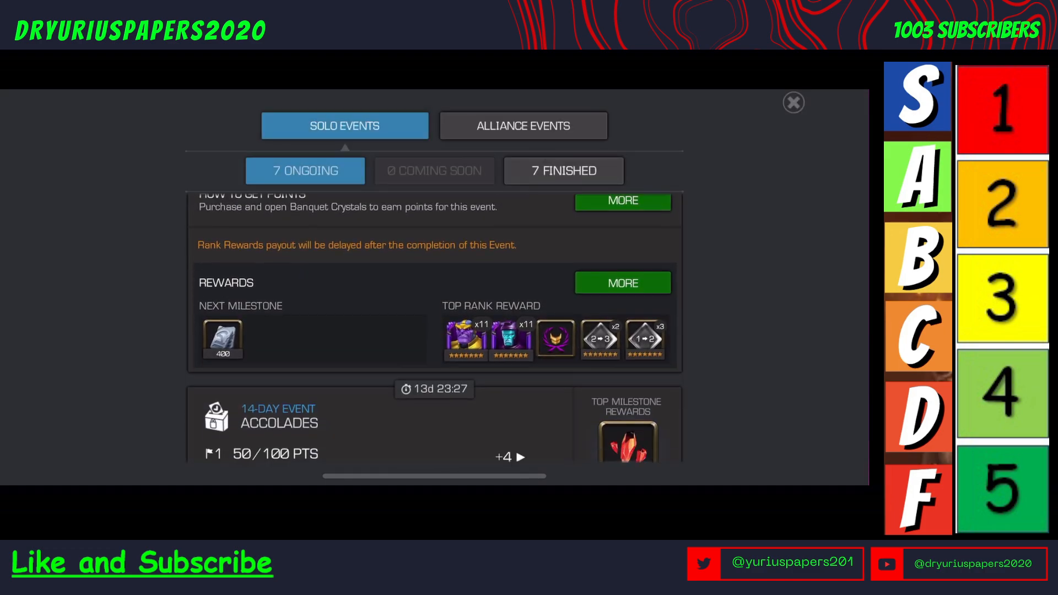
Step: Browse the solo Banquet milestone rewards from milestone 11 down to milestone 20 at 117,600 points
left_click(622, 283)
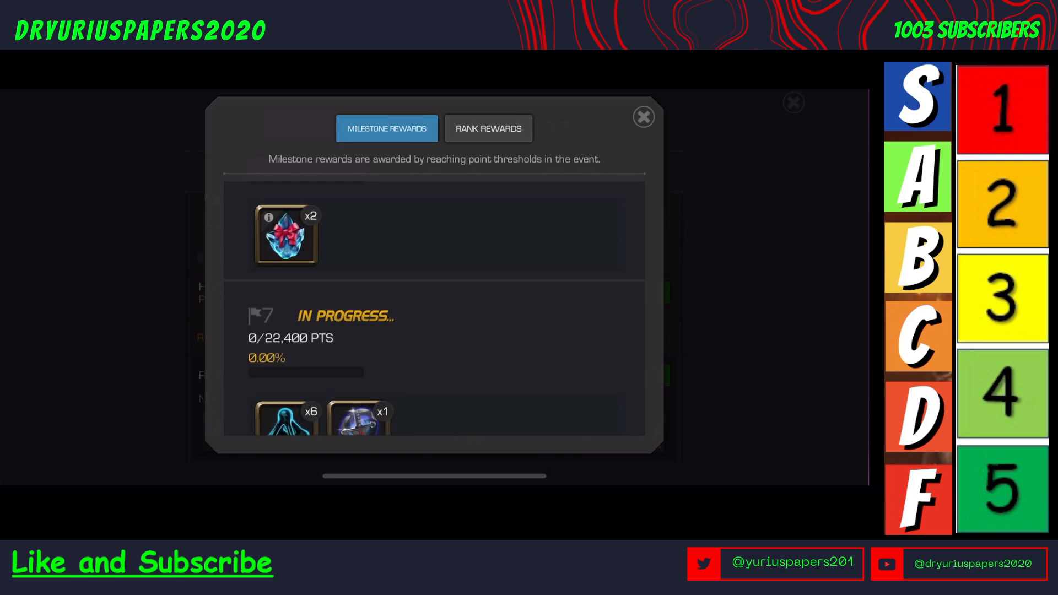
scroll("down", 3)
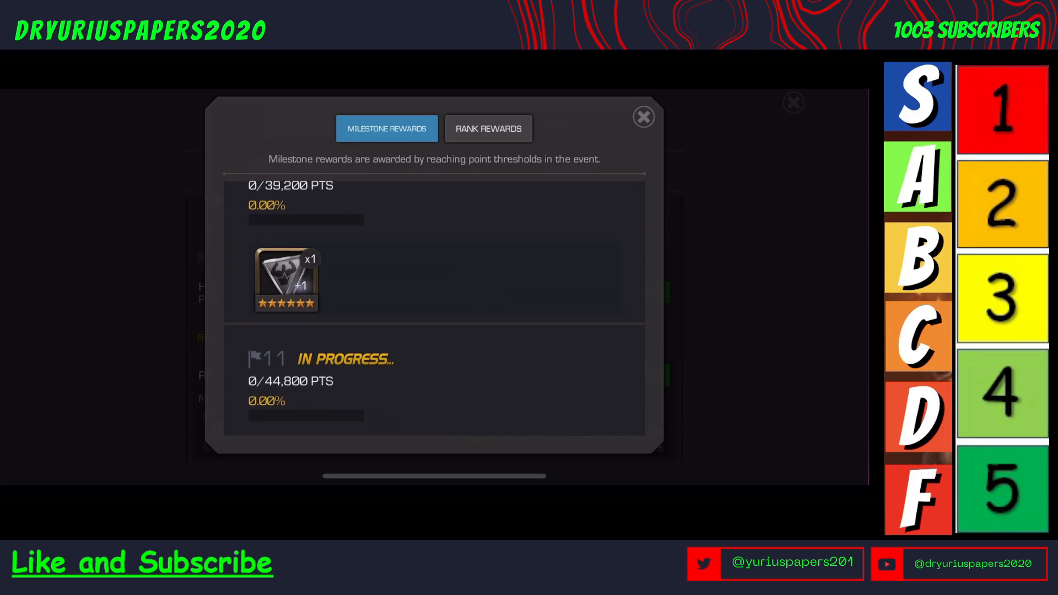
scroll("down", 3)
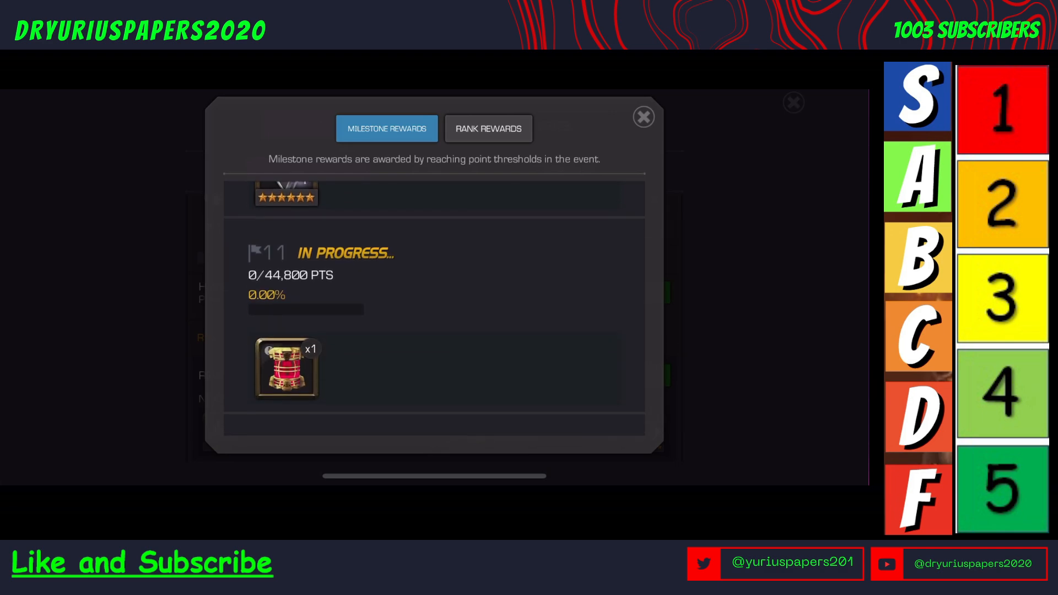
scroll("down", 3)
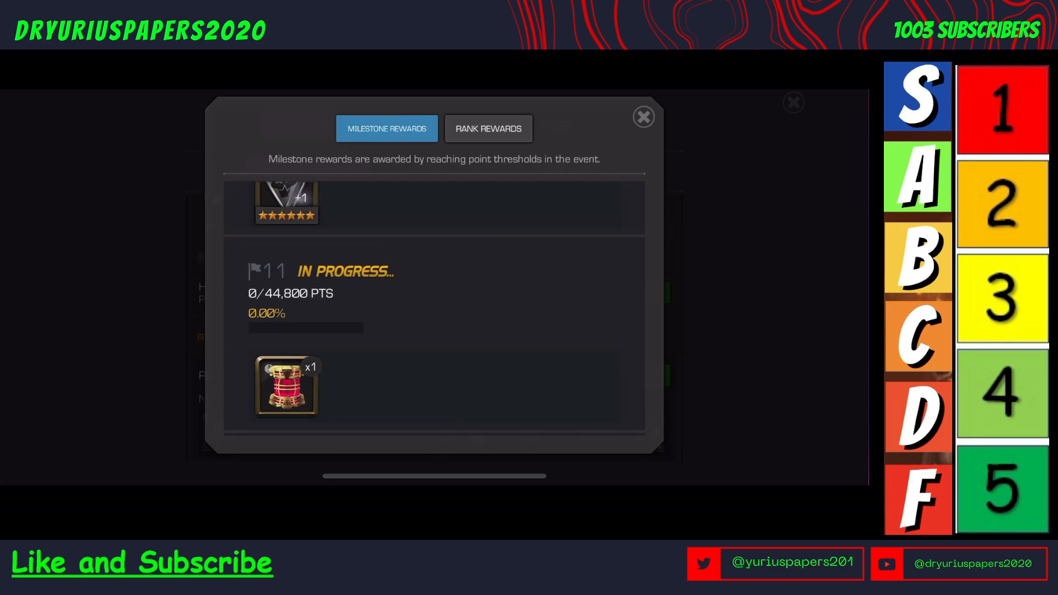
mouse_move(285, 232)
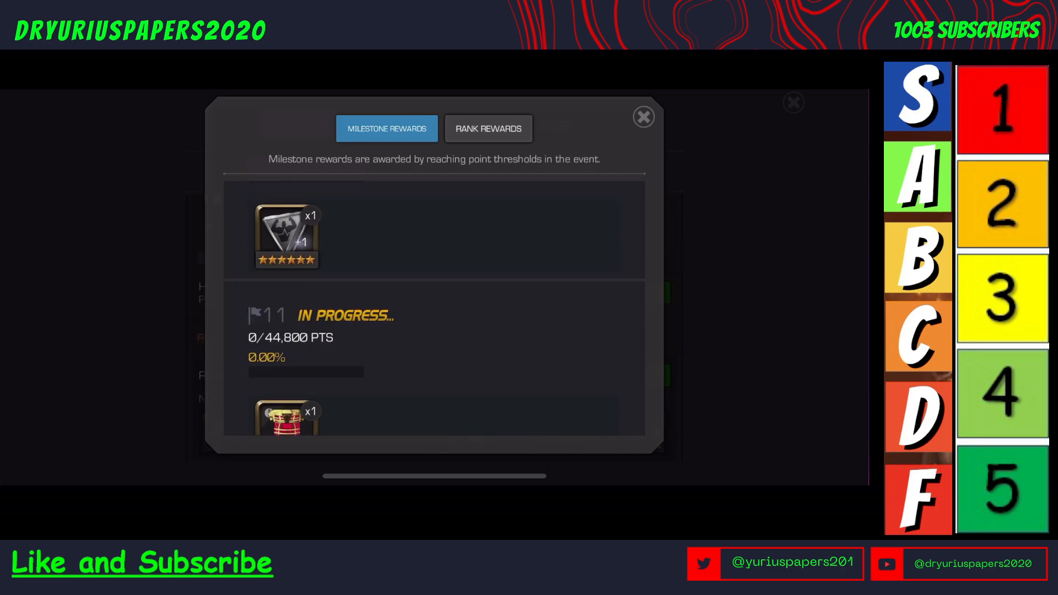
mouse_move(285, 239)
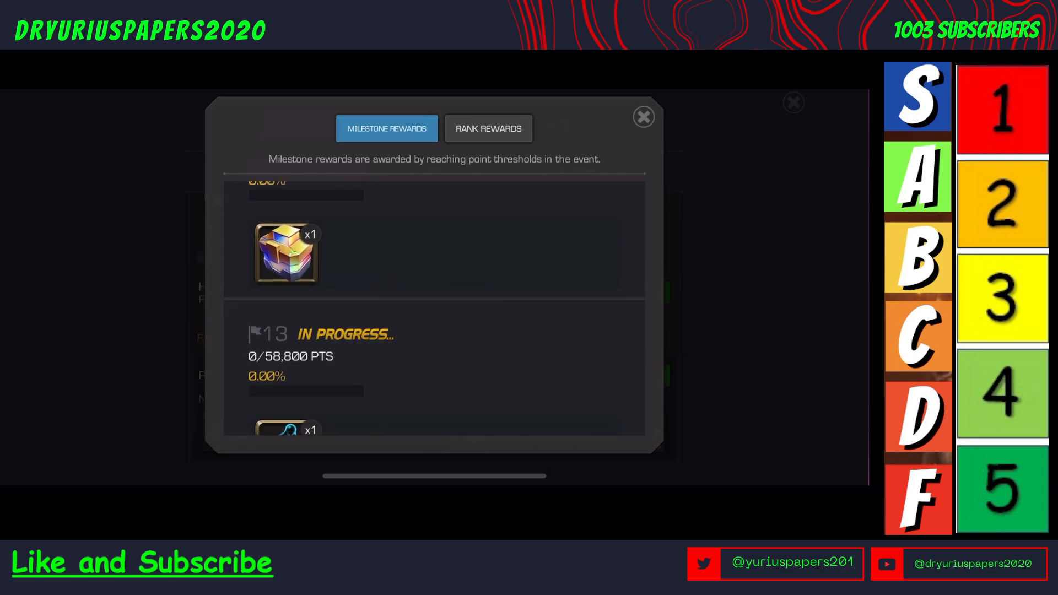
scroll("down", 3)
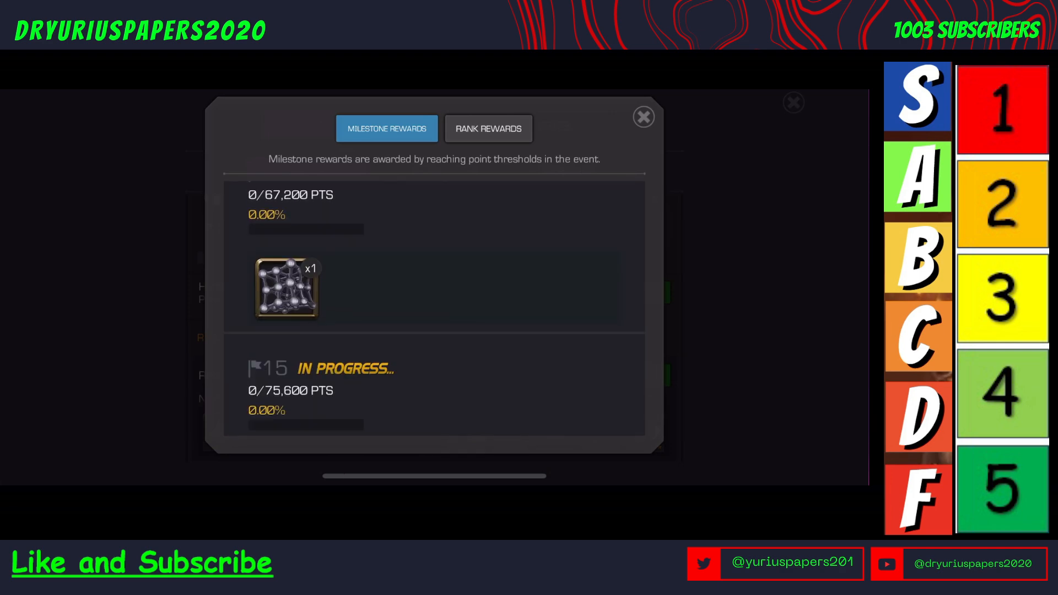
mouse_move(285, 288)
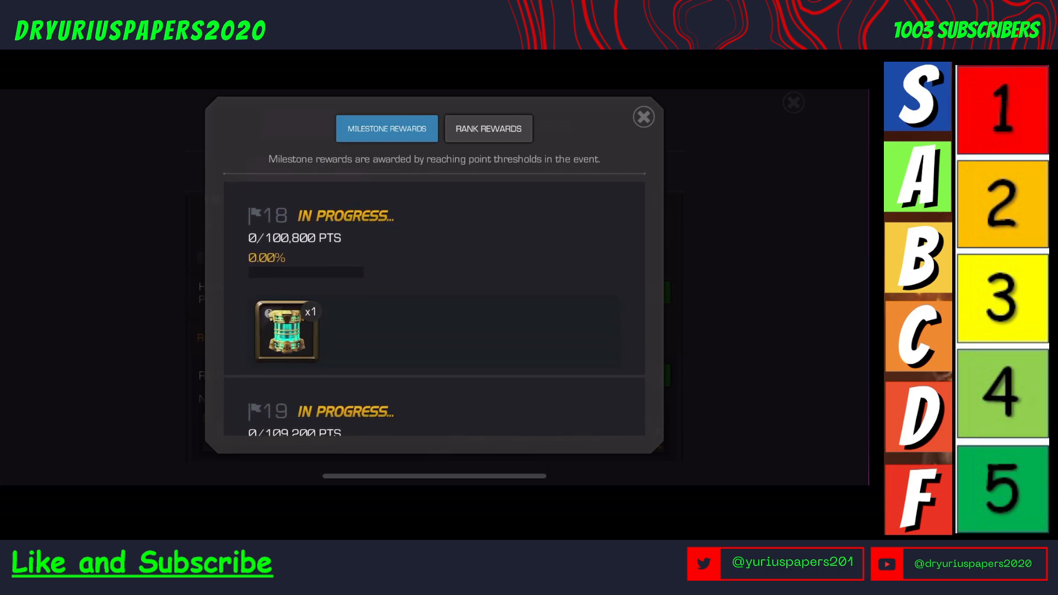
scroll("down", 3)
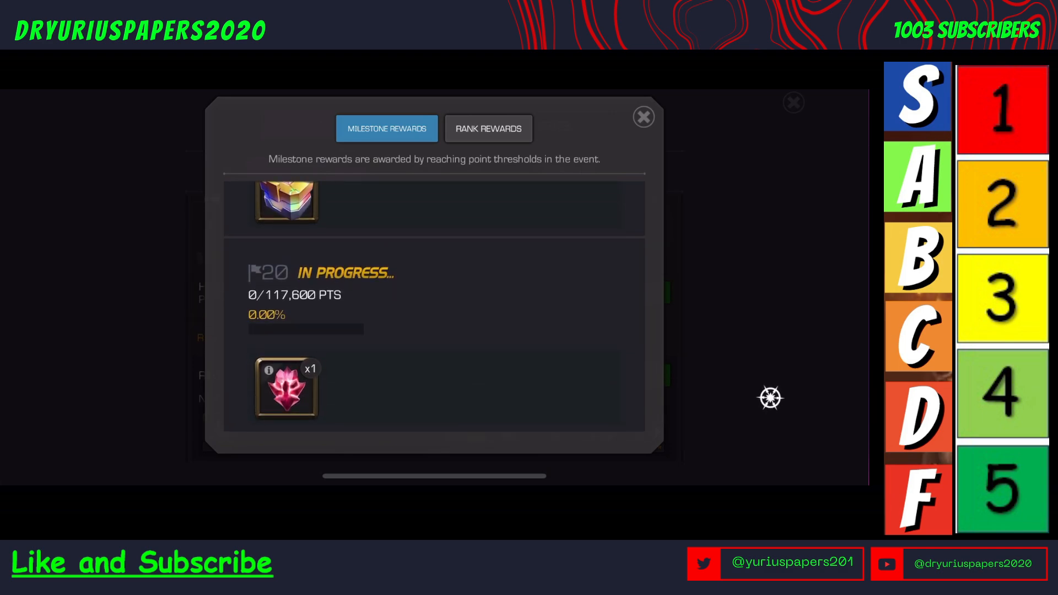
mouse_move(270, 371)
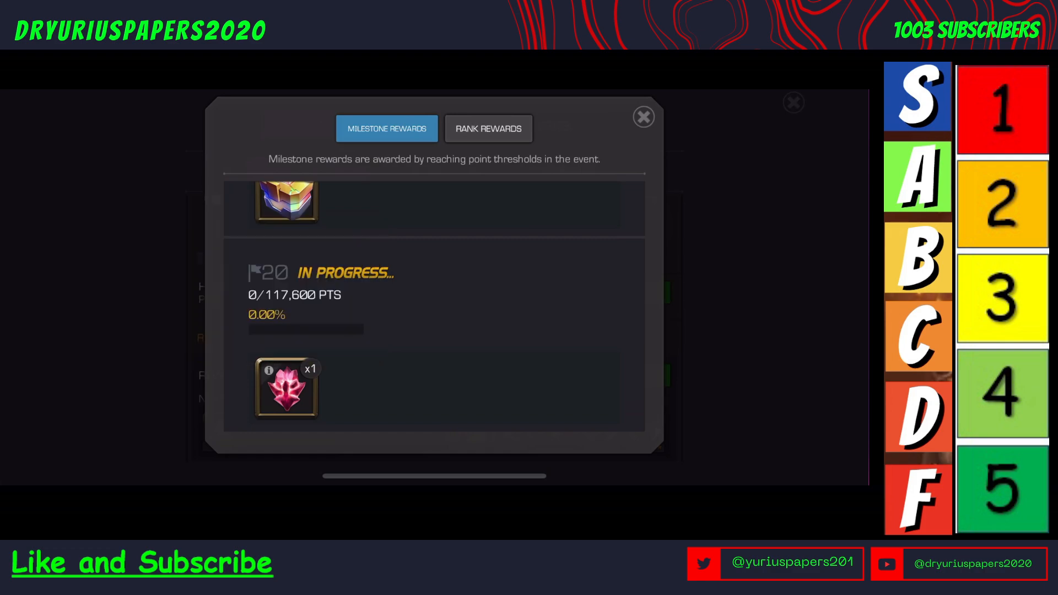
Step: Open the alliance Banquet event's rewards and view its rank 1 rank rewards
left_click(641, 117)
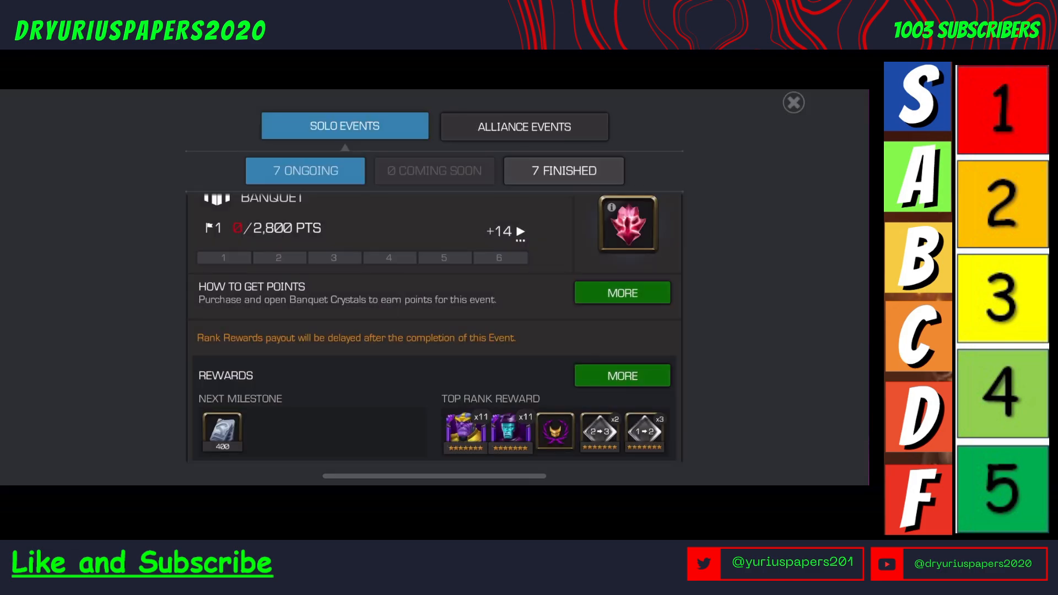
left_click(524, 126)
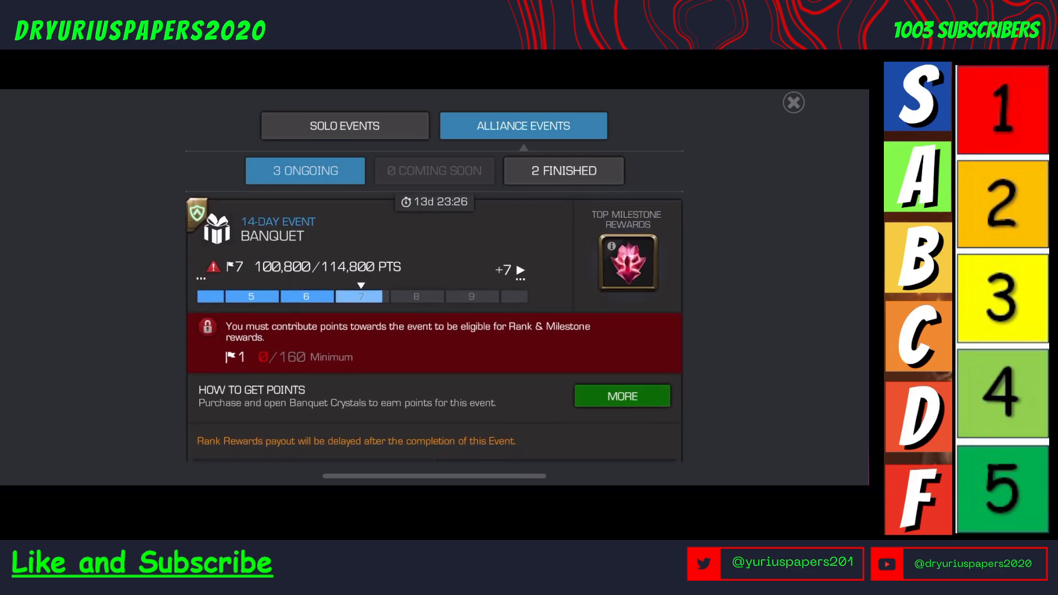
left_click(622, 395)
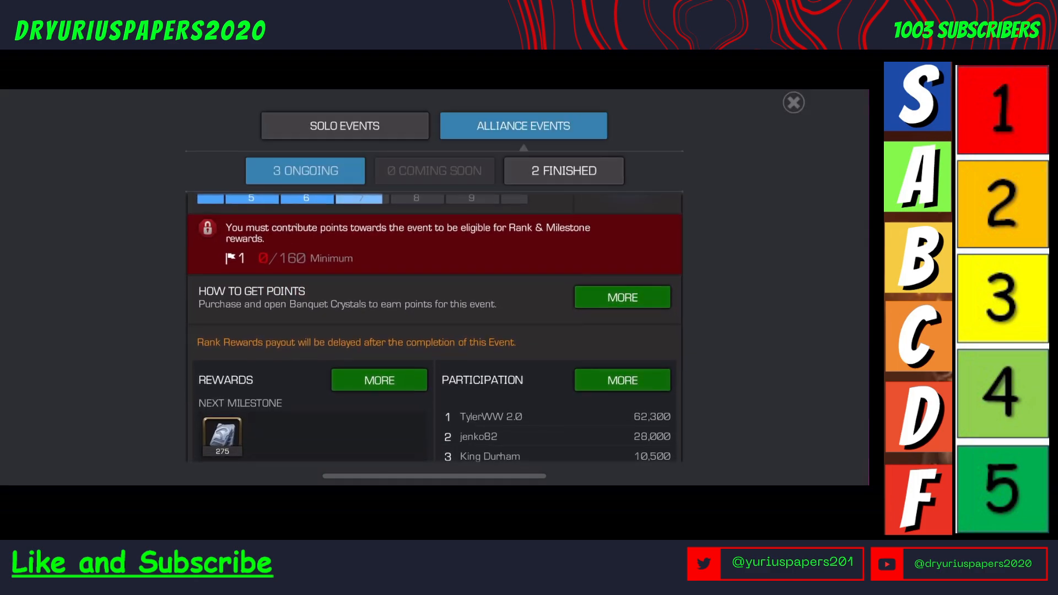
scroll("down", 3)
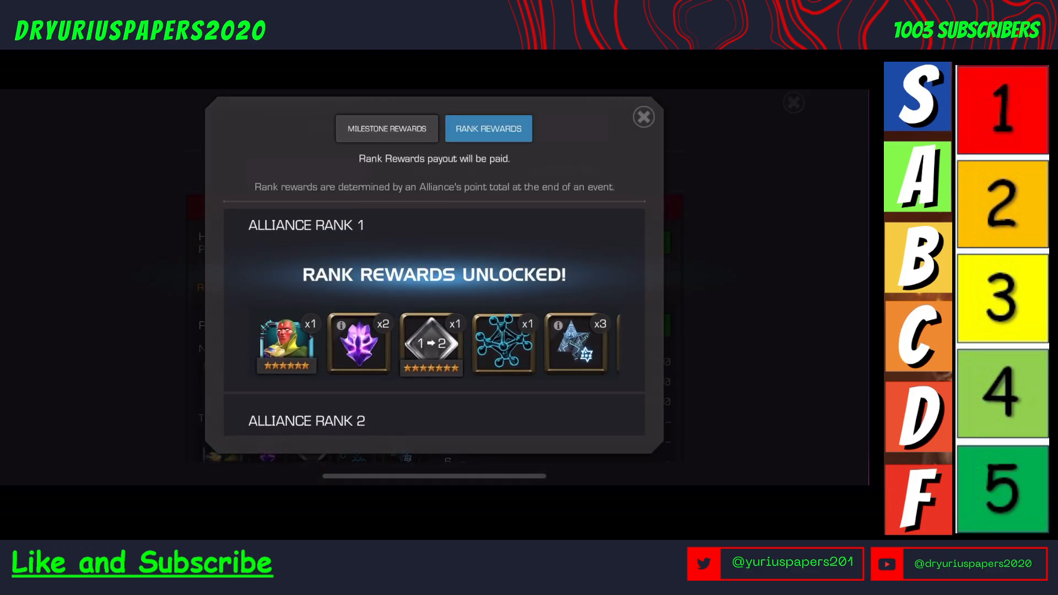
left_click(386, 127)
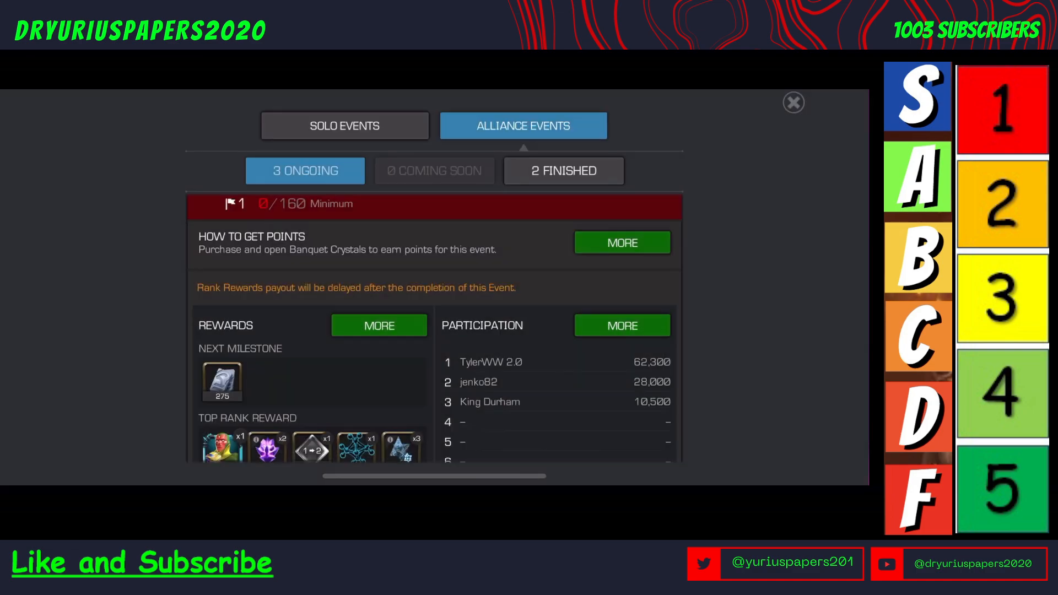
Step: Browse the solo Banquet rank rewards from rank 1 down to the top 1% bracket, dismissing the Titan Pool Selector info
left_click(344, 126)
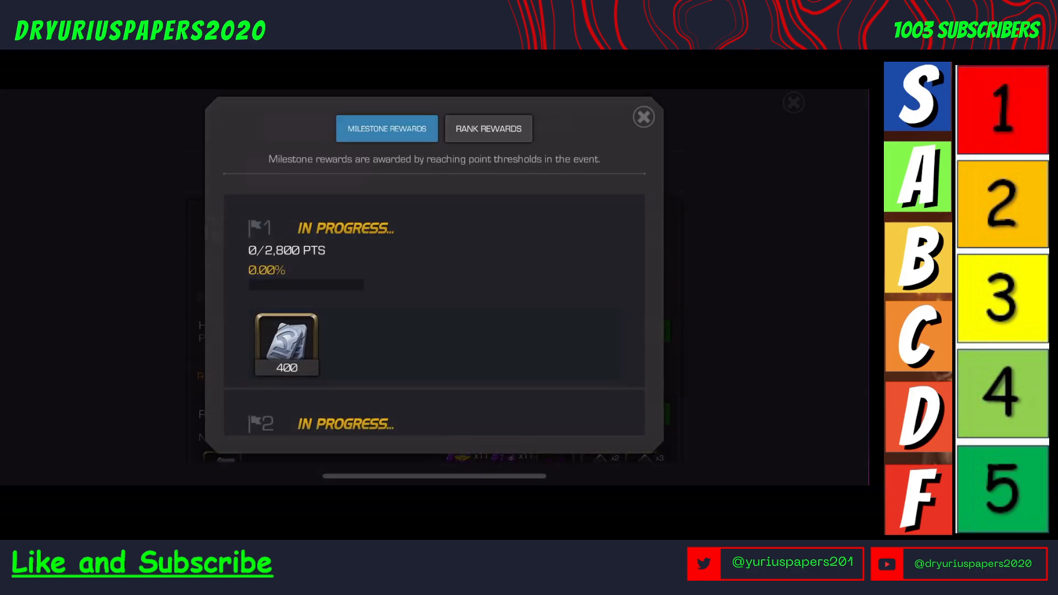
left_click(489, 128)
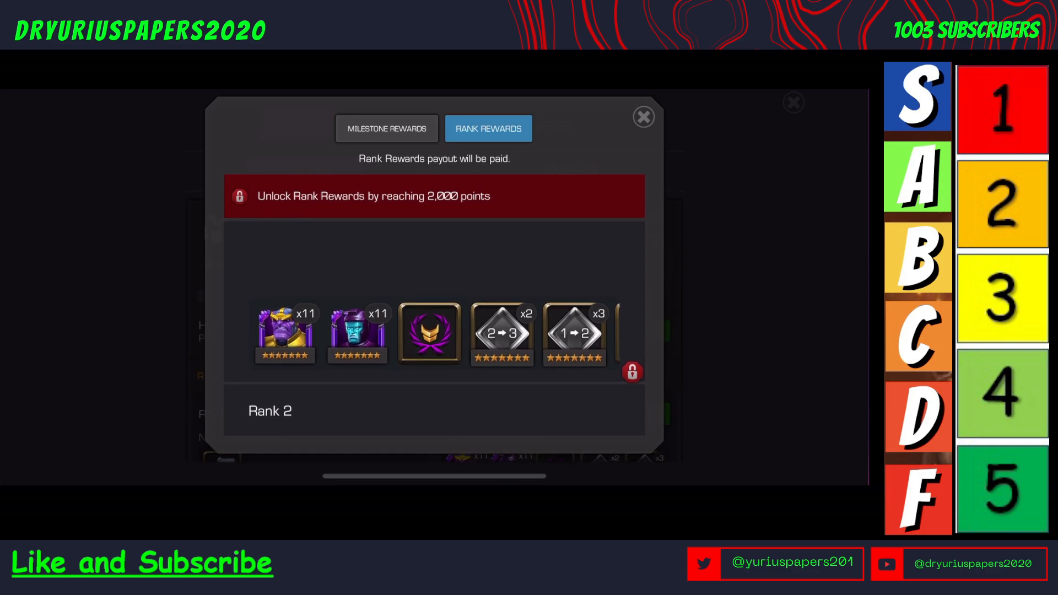
mouse_move(284, 333)
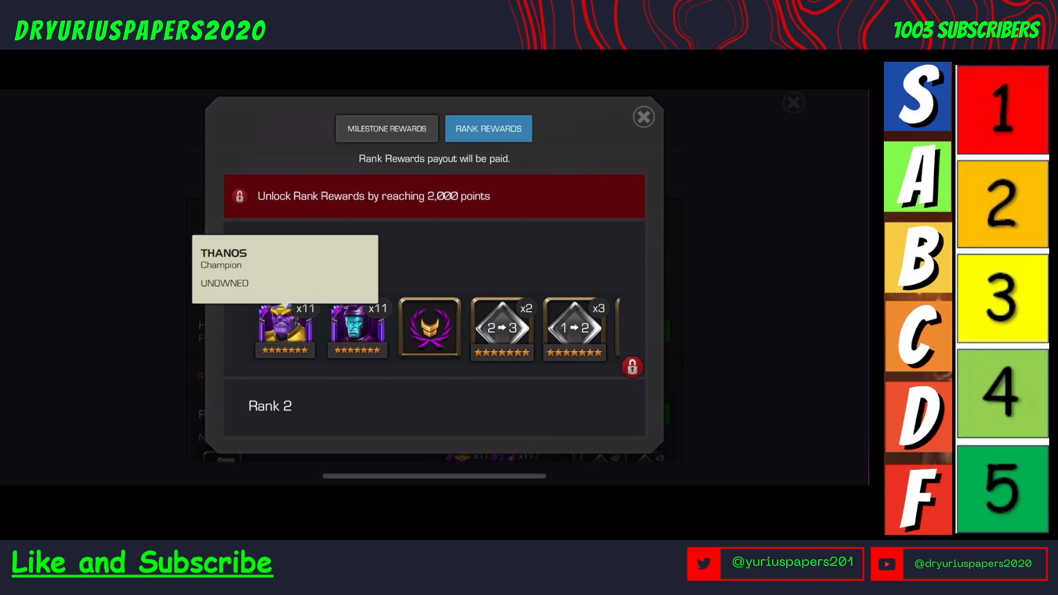
mouse_move(357, 327)
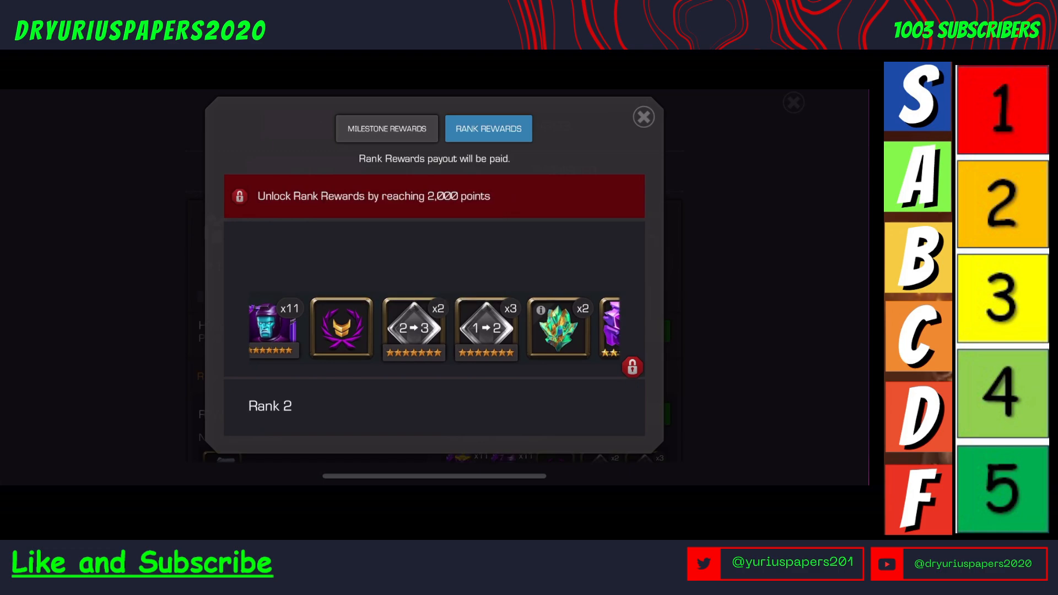
mouse_move(485, 328)
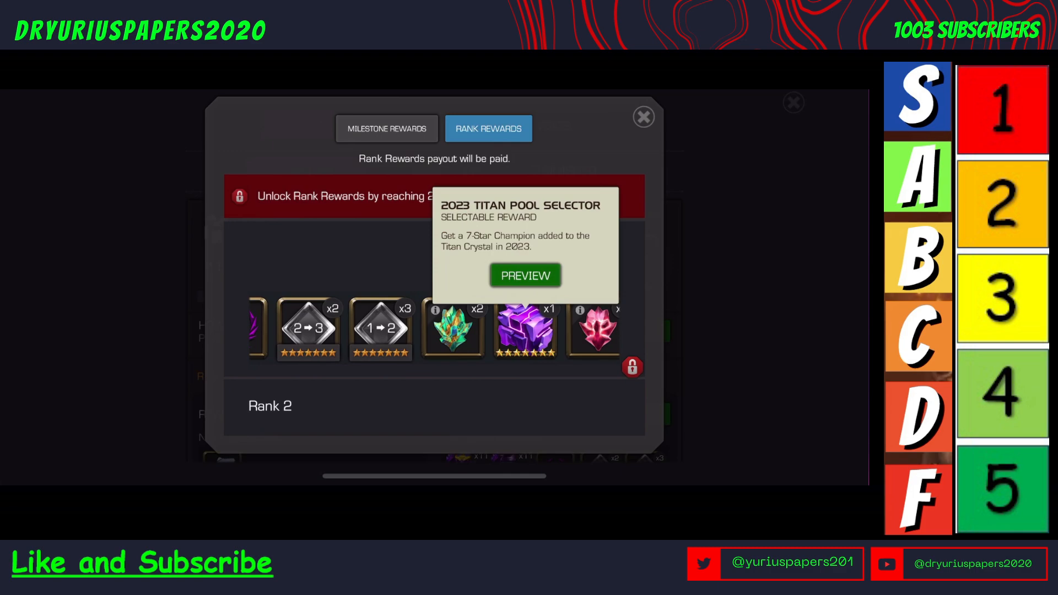
left_click(641, 117)
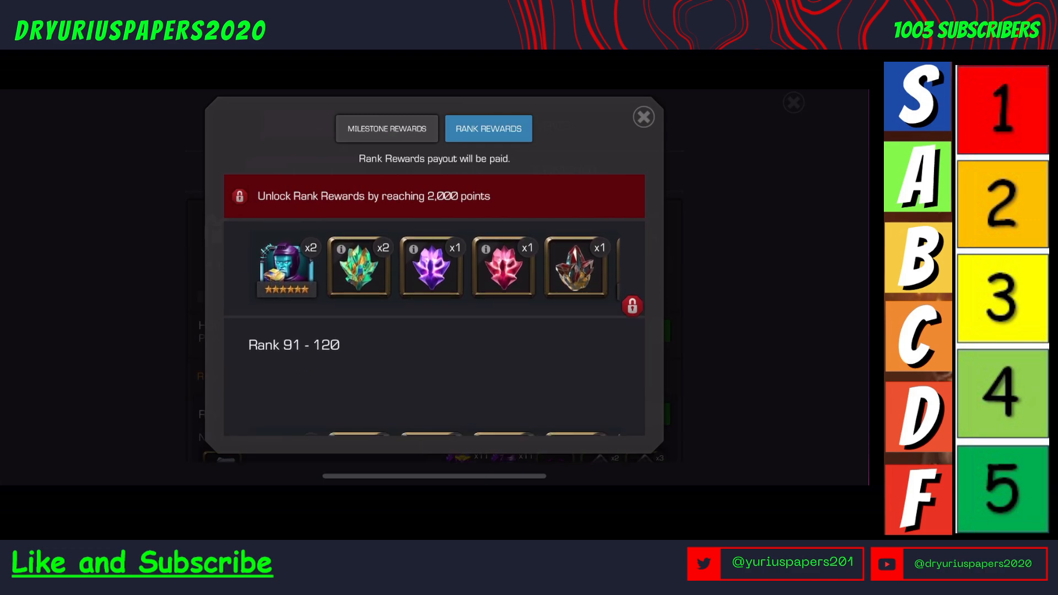
scroll("down", 3)
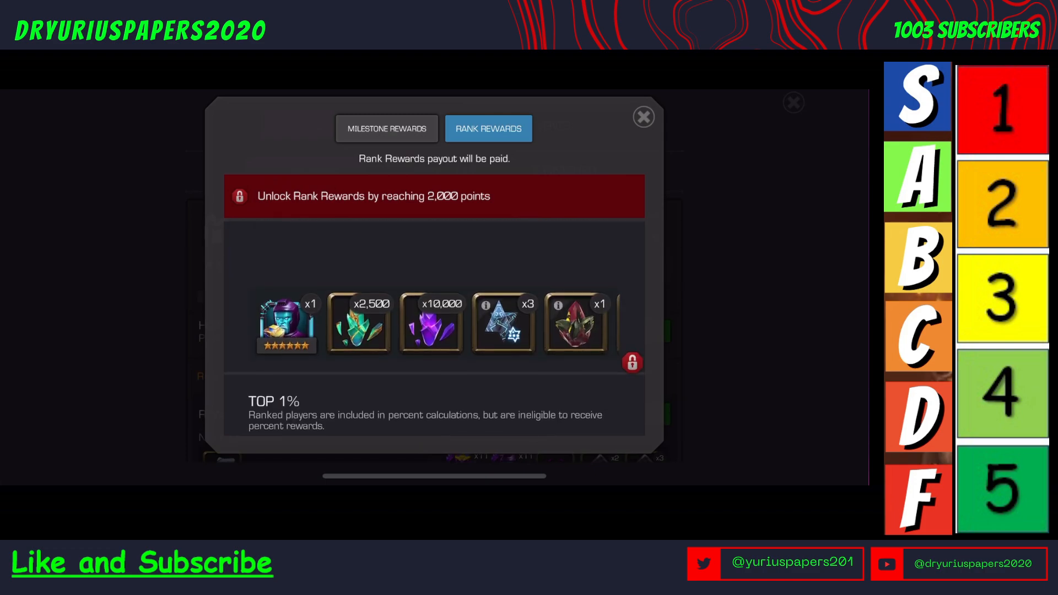
scroll("down", 3)
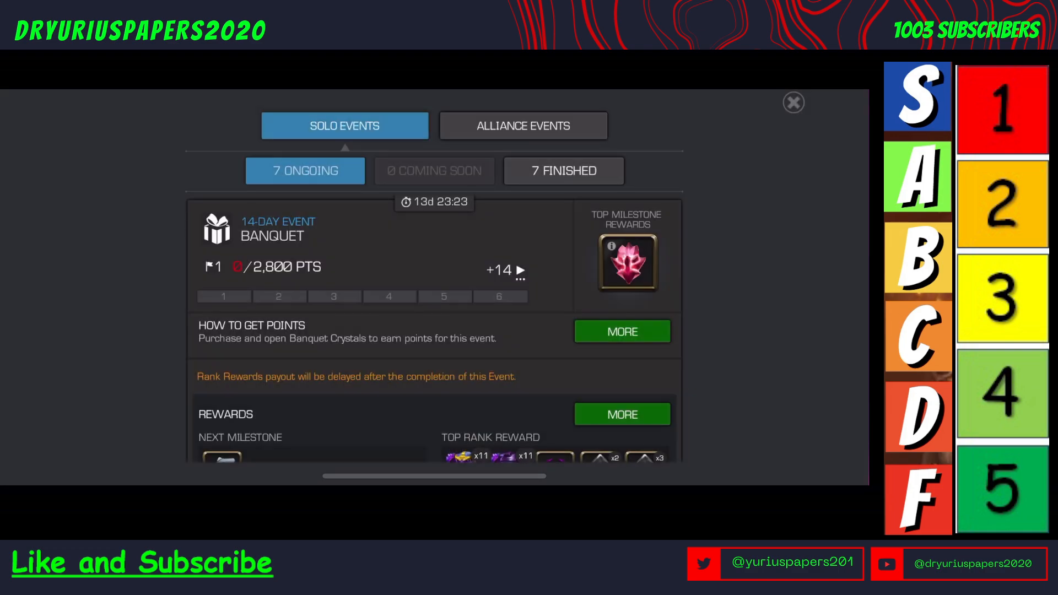
Step: Read the Banquet Buffet Bundle mail about Greater Banquet Crystals and return to the solo events list
left_click(794, 101)
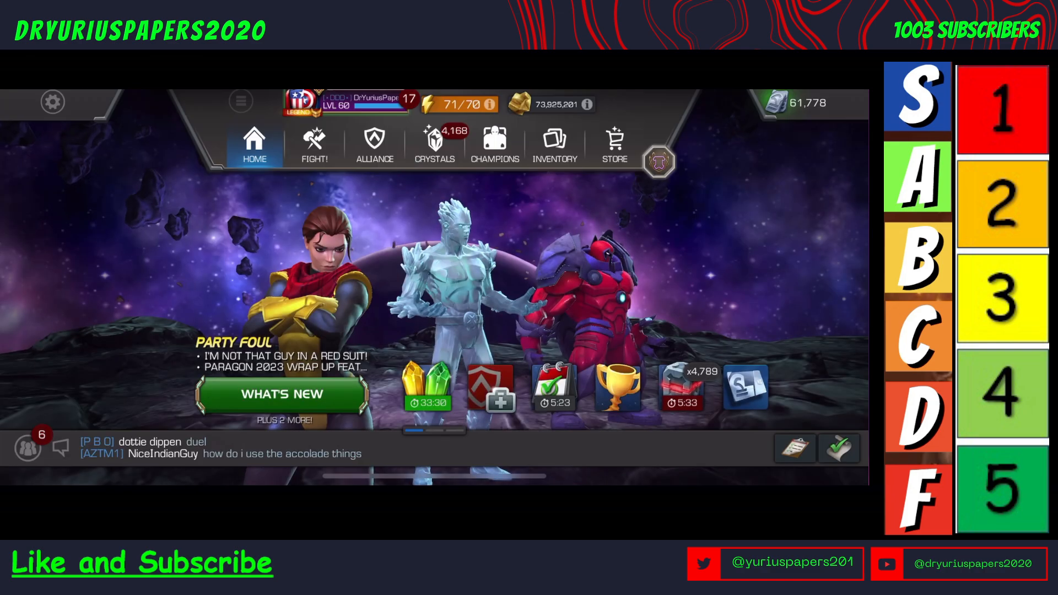
left_click(795, 448)
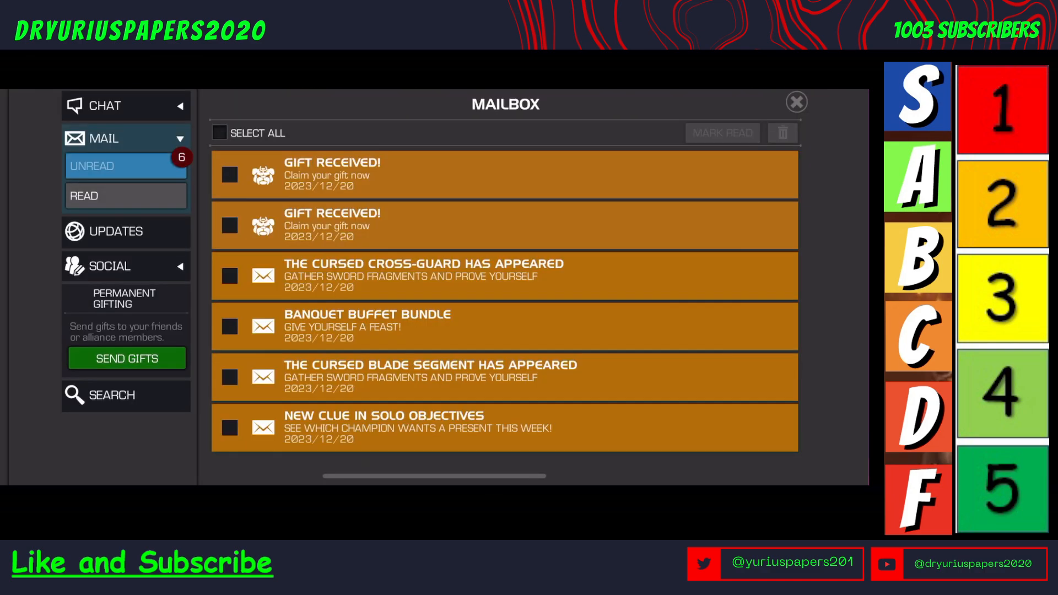
left_click(504, 326)
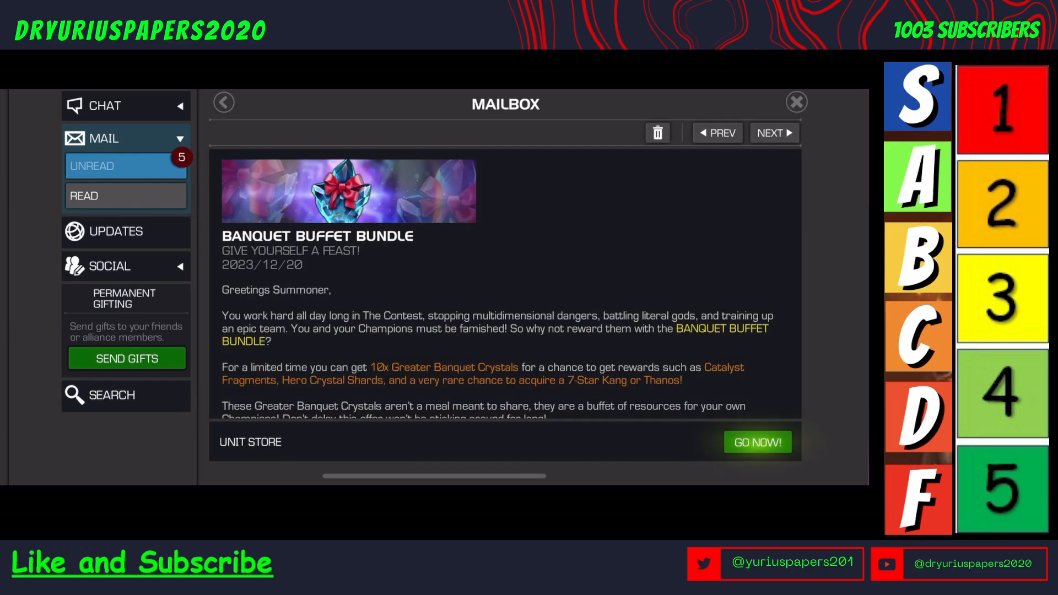
left_click(795, 101)
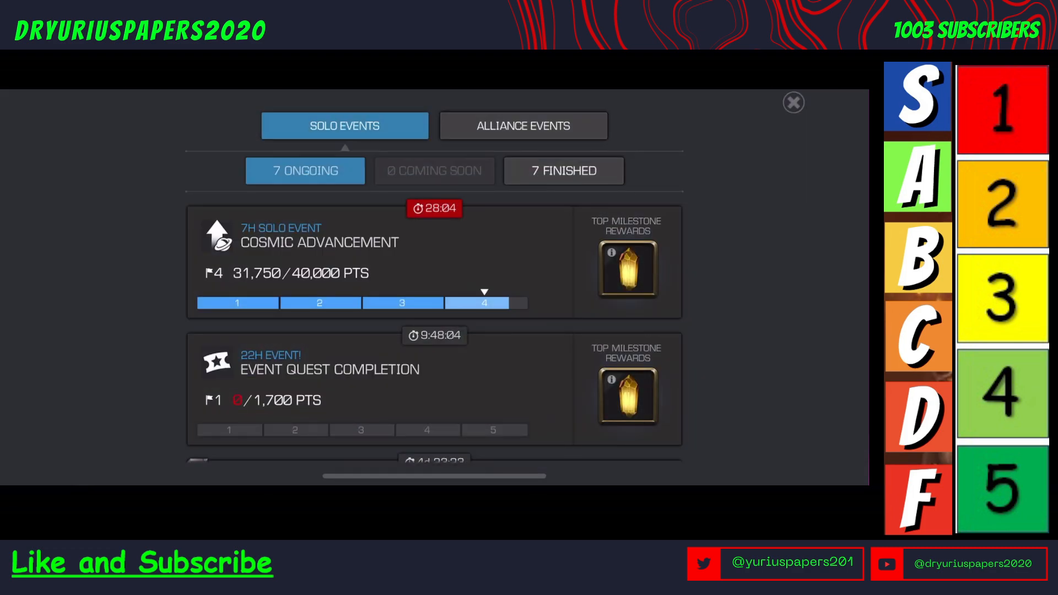
Step: View the Accolades event milestone rewards up to 1,000 points, then switch to the forum post
scroll("down", 3)
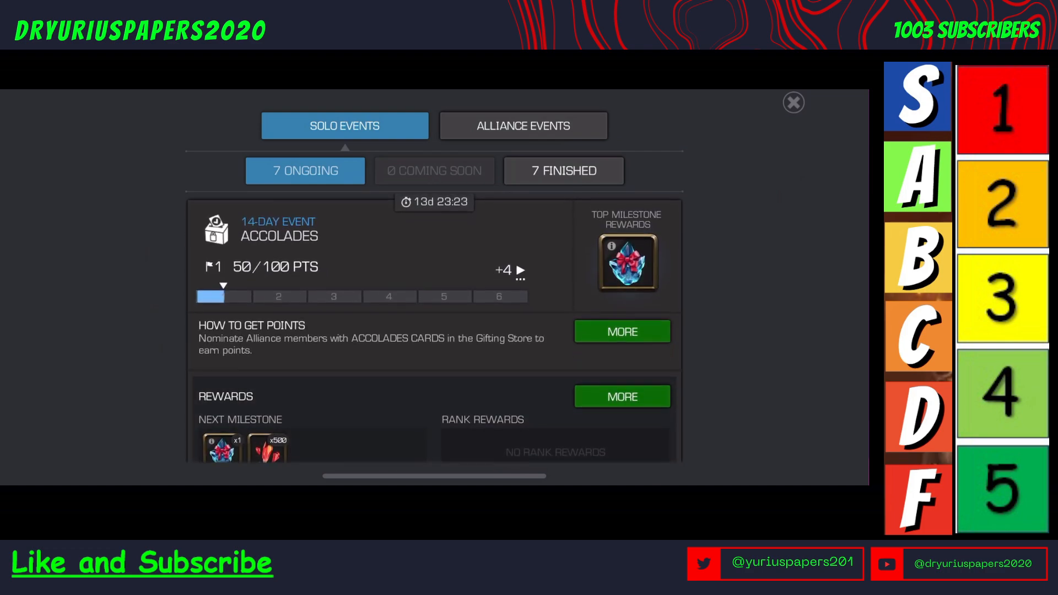
left_click(621, 395)
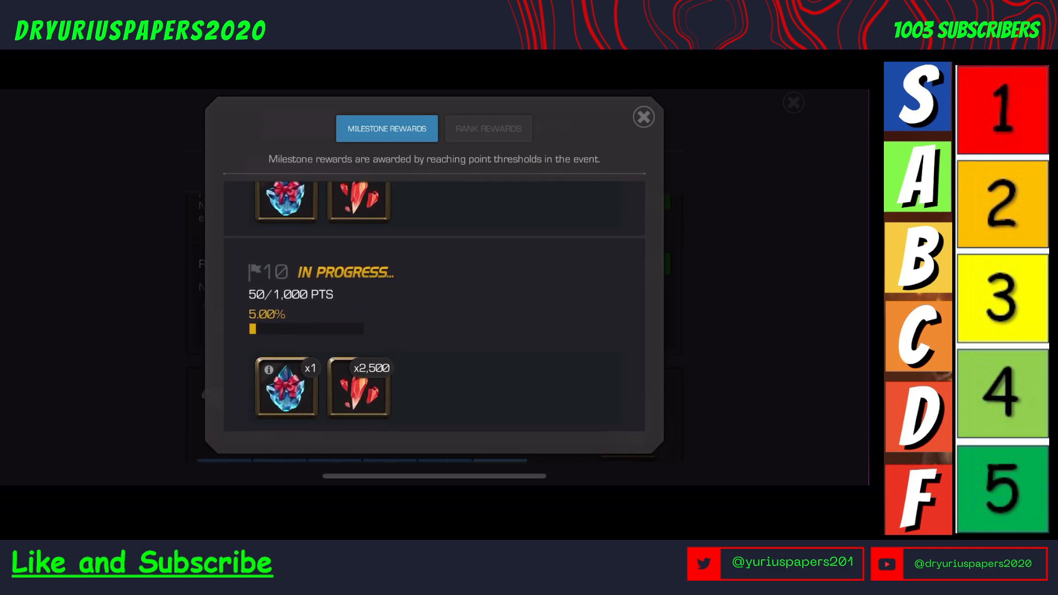
left_click(643, 117)
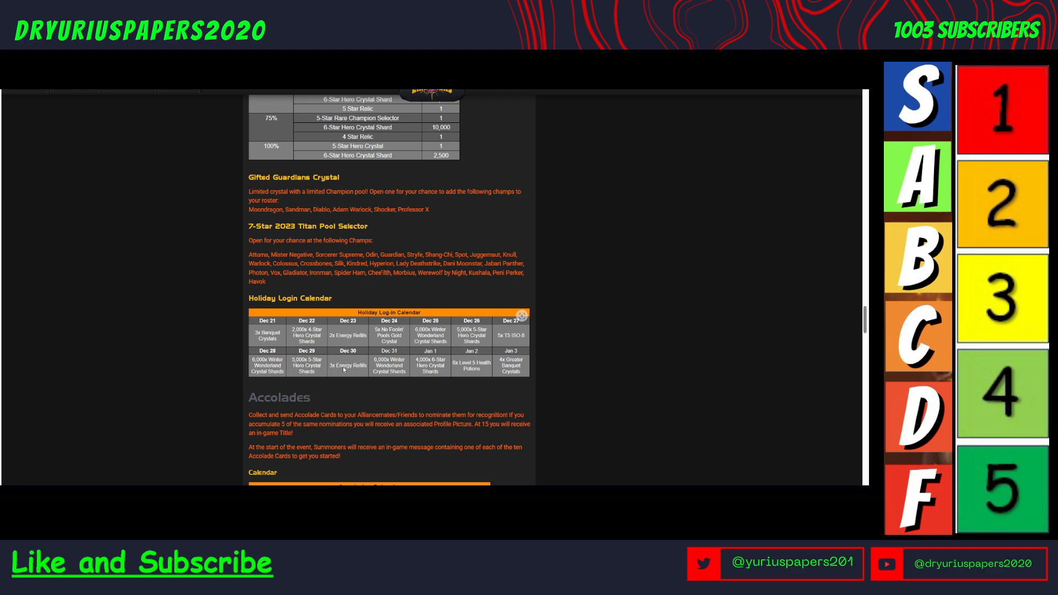
mouse_move(194, 376)
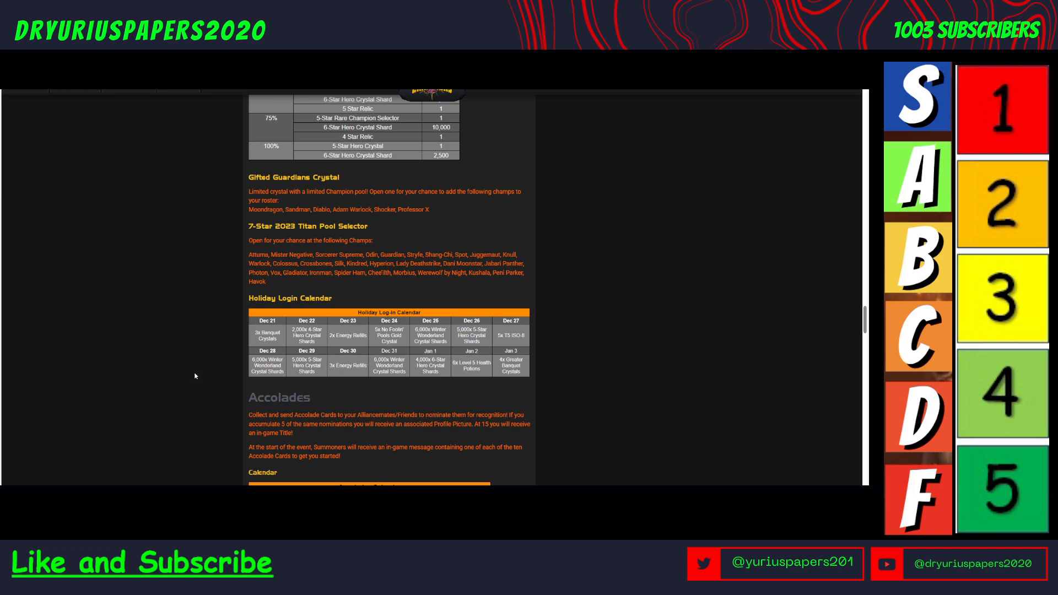
scroll("down", 3)
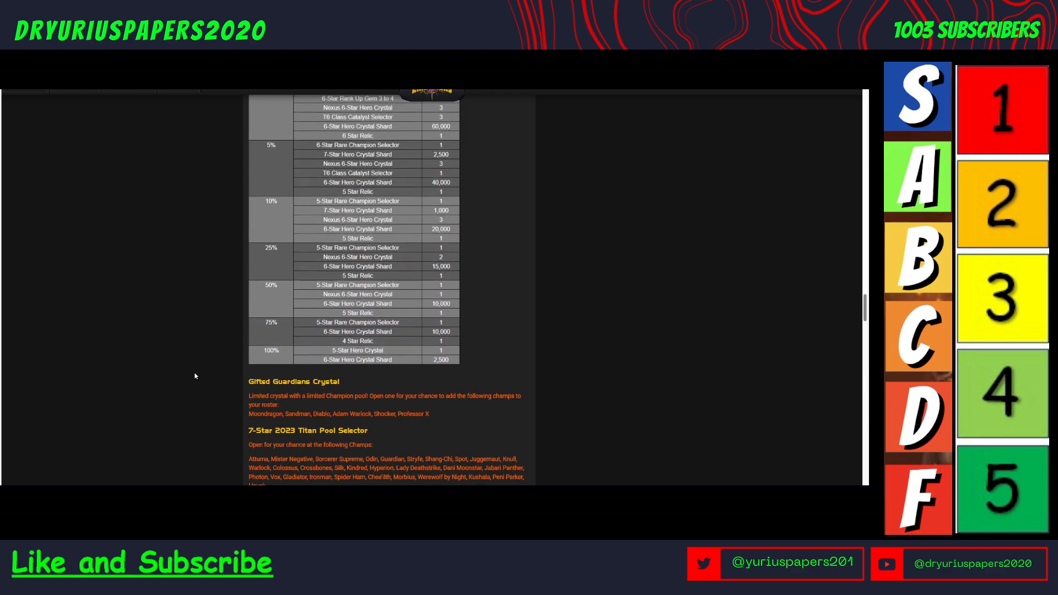
scroll("down", 3)
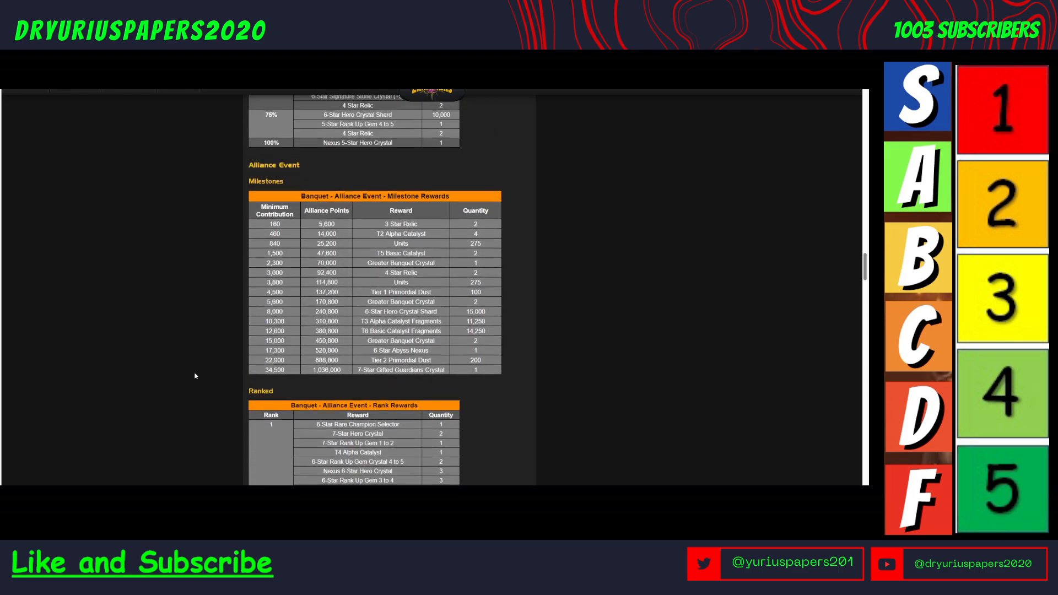
scroll("down", 3)
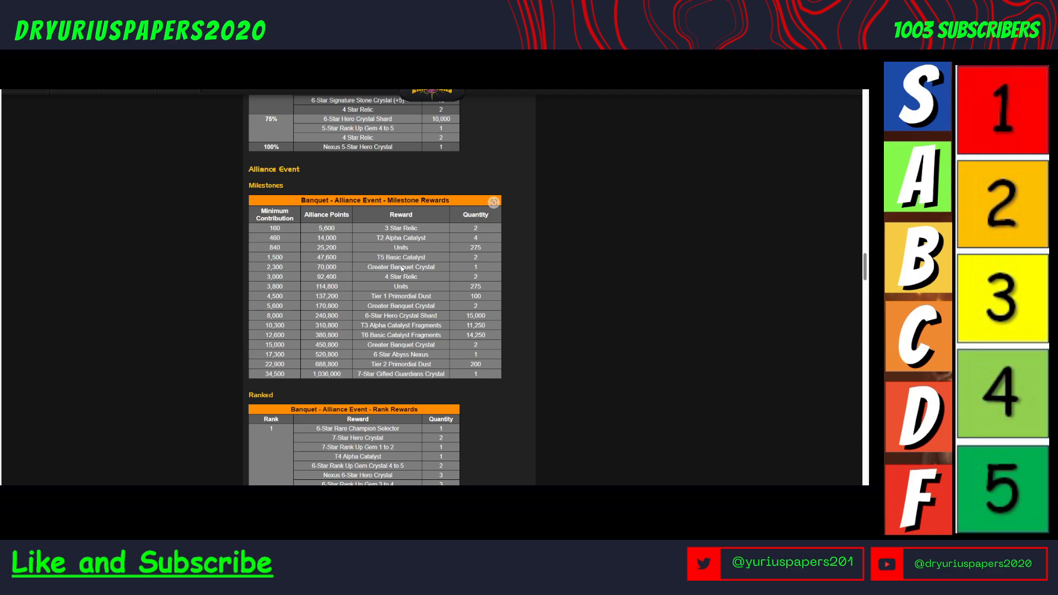
mouse_move(419, 309)
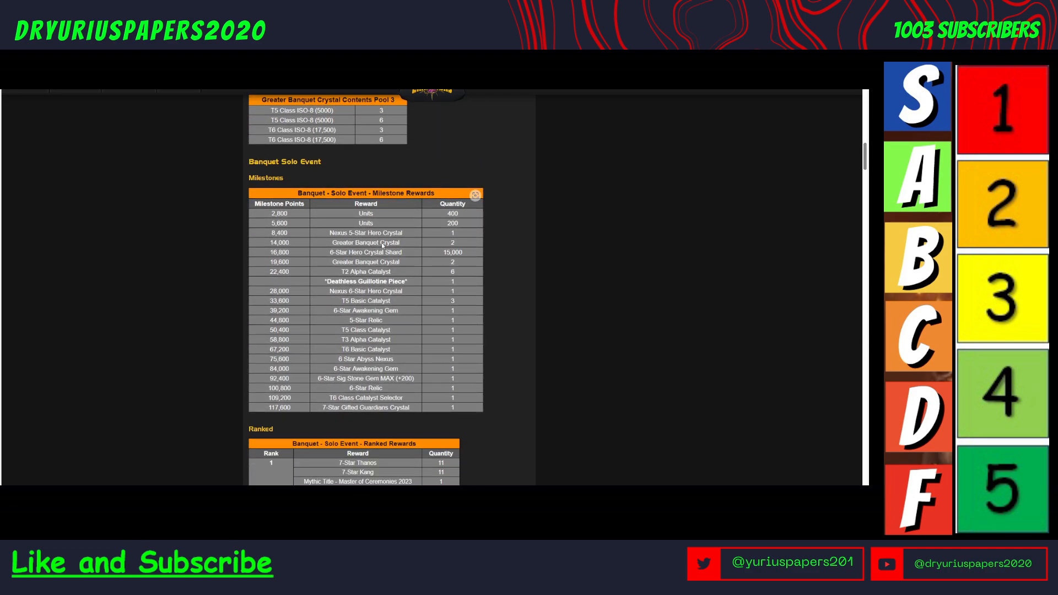
mouse_move(404, 264)
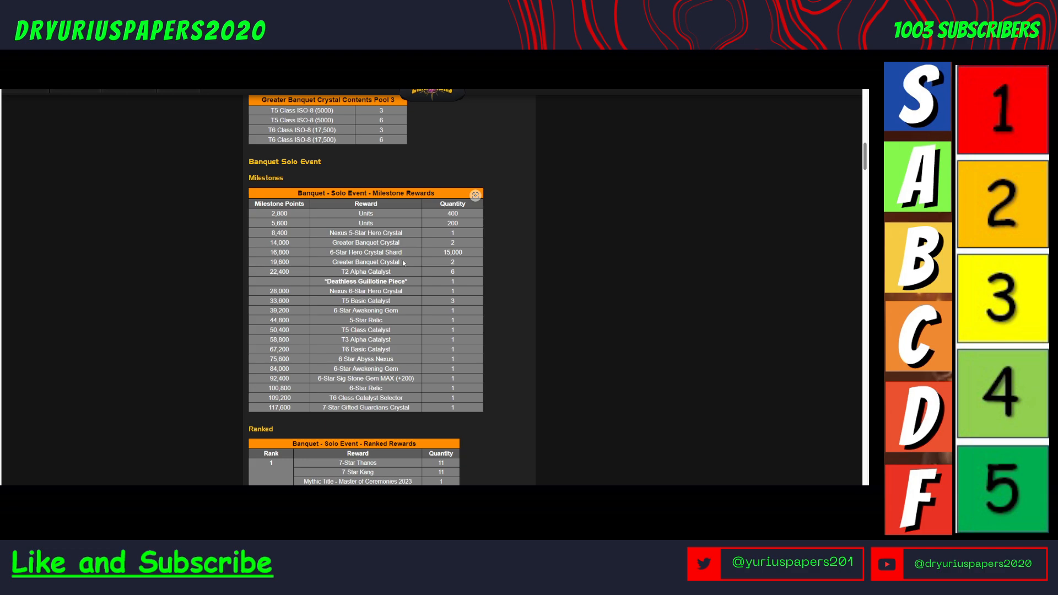
mouse_move(399, 268)
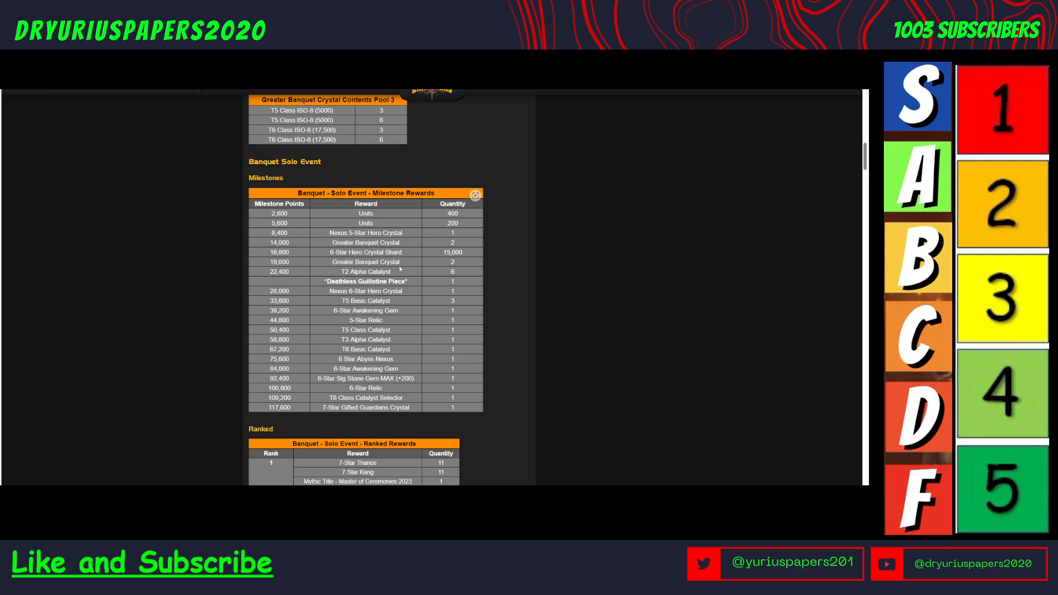
mouse_move(378, 336)
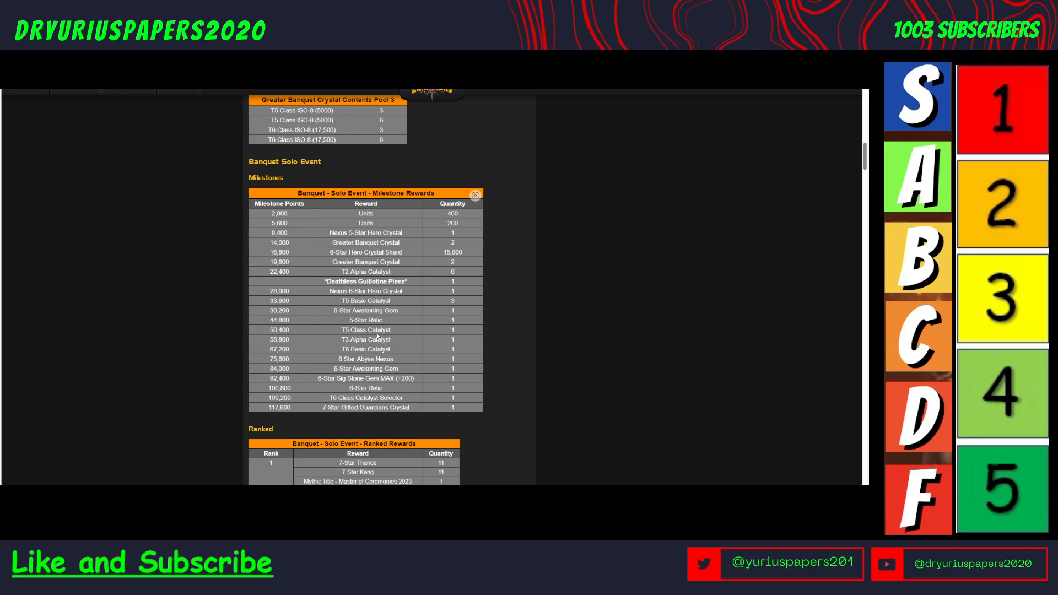
mouse_move(175, 337)
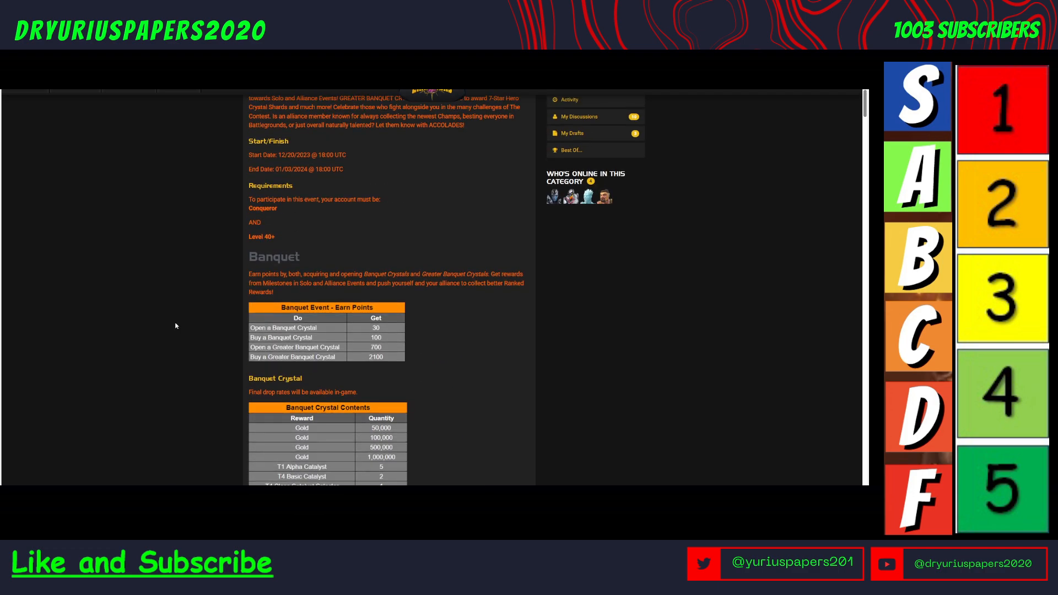
scroll("down", 3)
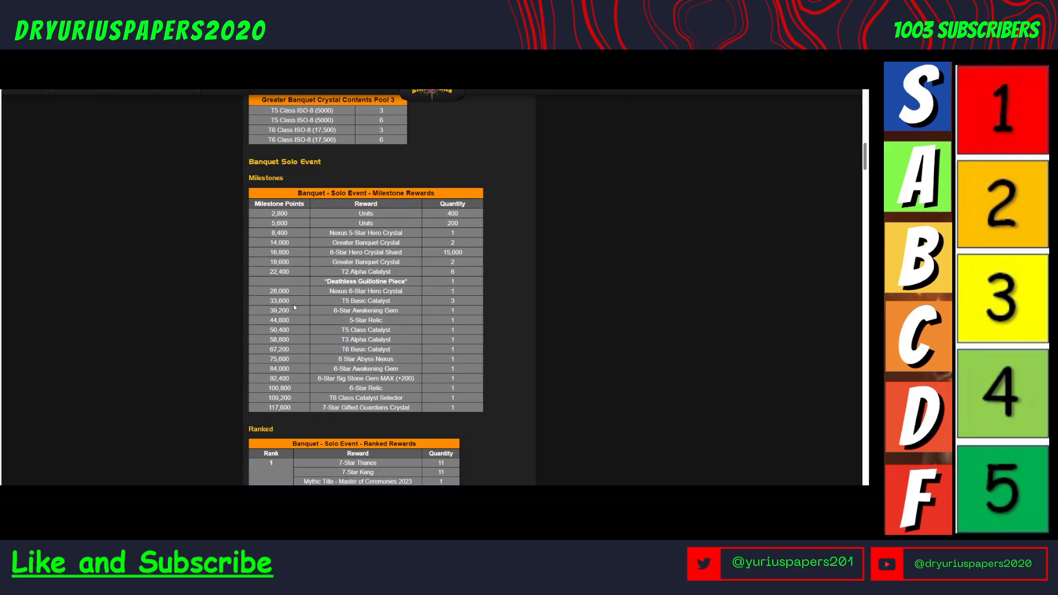
scroll("down", 3)
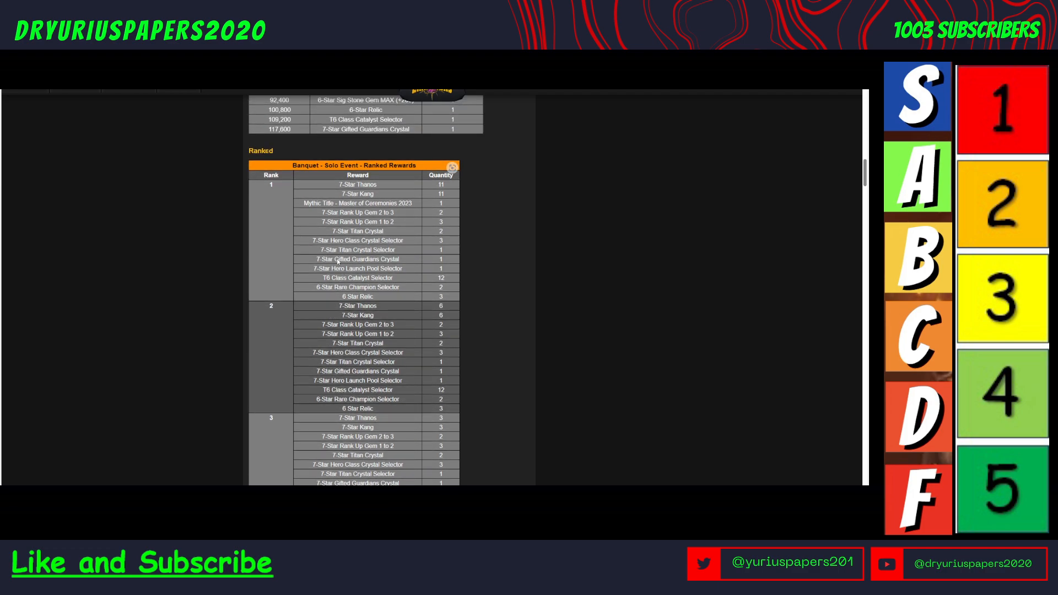
scroll("down", 3)
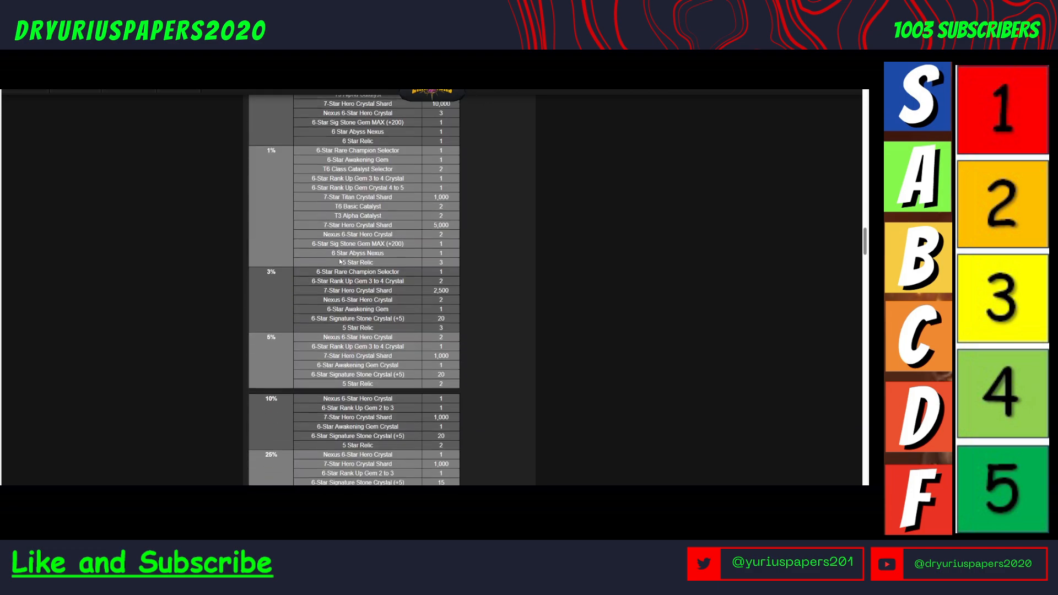
scroll("down", 3)
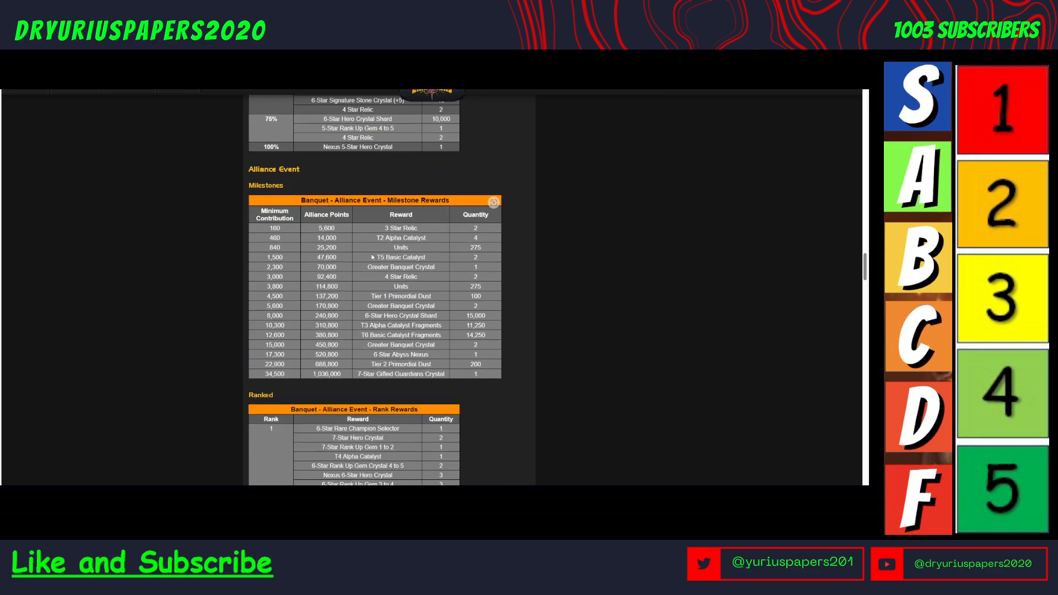
scroll("down", 3)
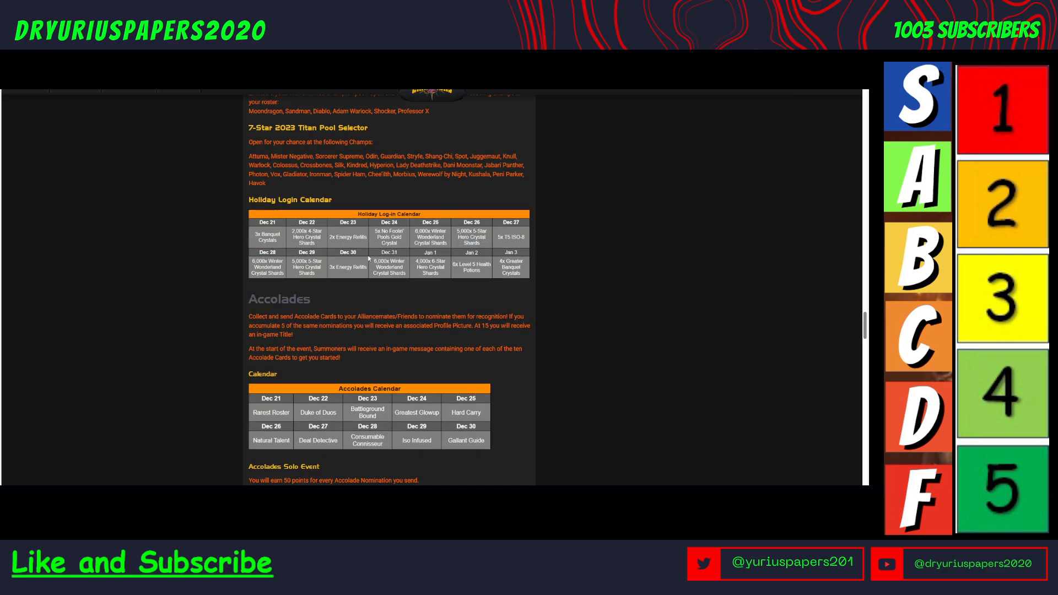
scroll("down", 3)
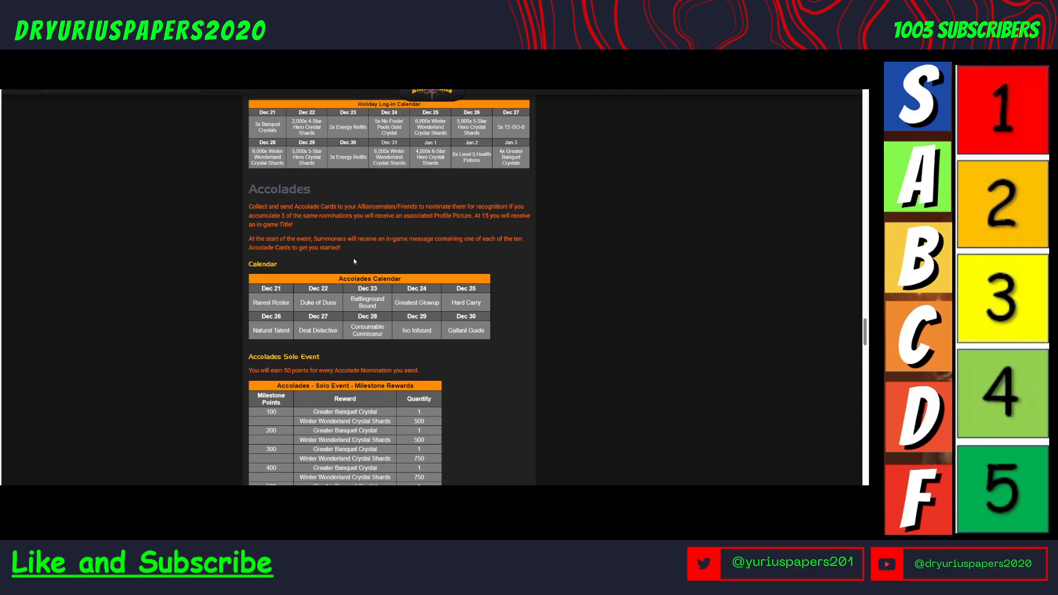
scroll("down", 3)
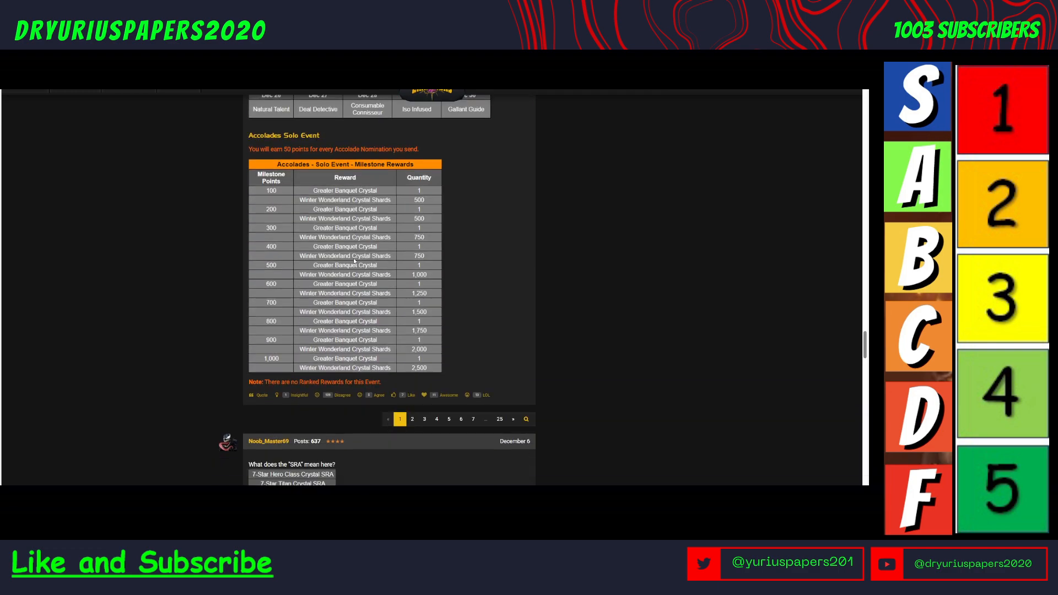
scroll("down", 3)
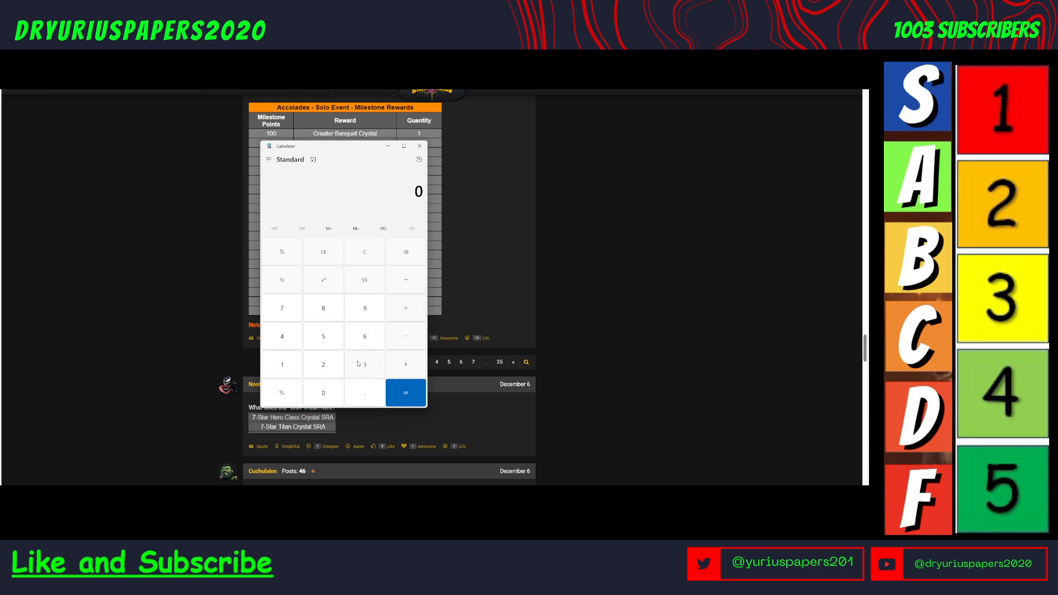
Step: Compute the Banquet crystal point total of 25,200 (36 × 700) in Calculator
left_click(405, 393)
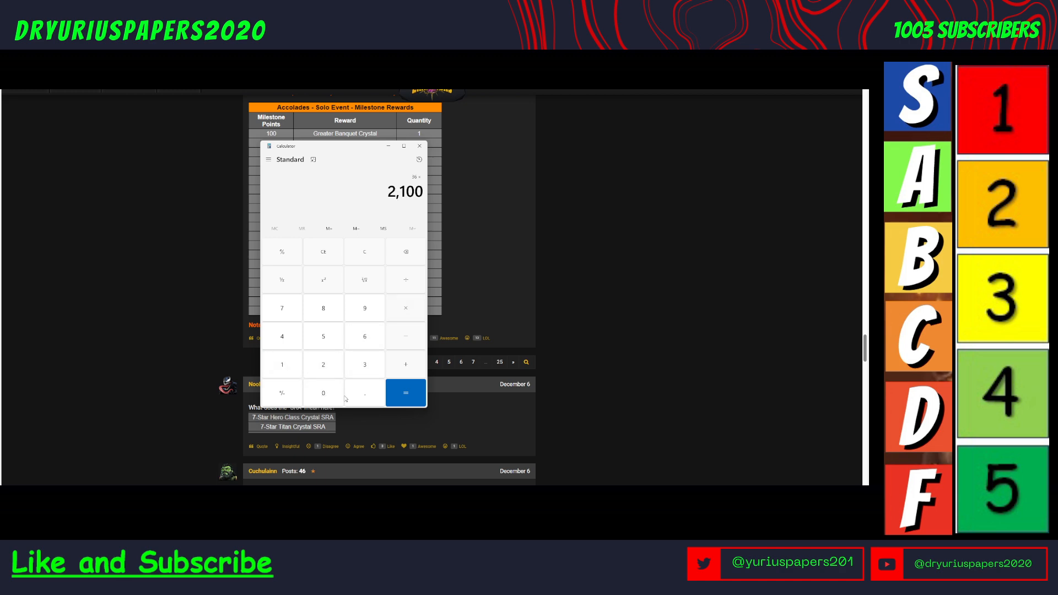
left_click(364, 251)
type("7")
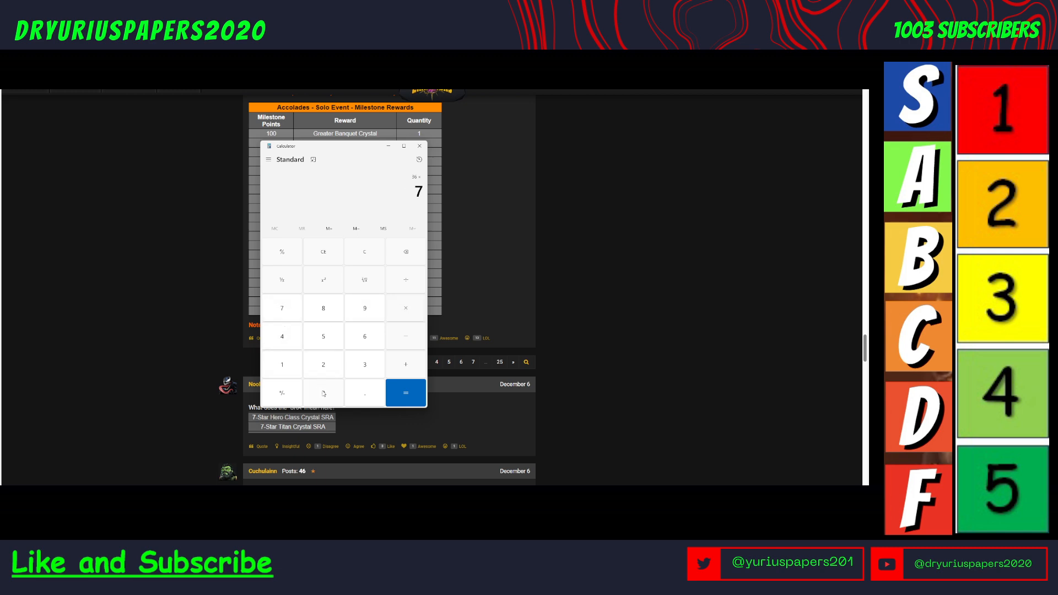
left_click(406, 392)
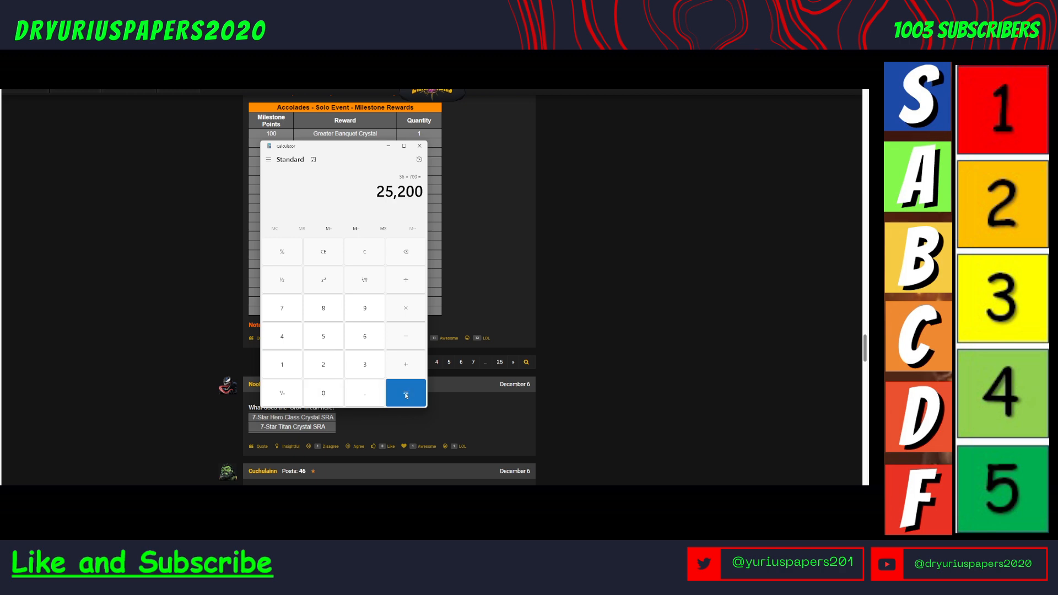
left_click(405, 393)
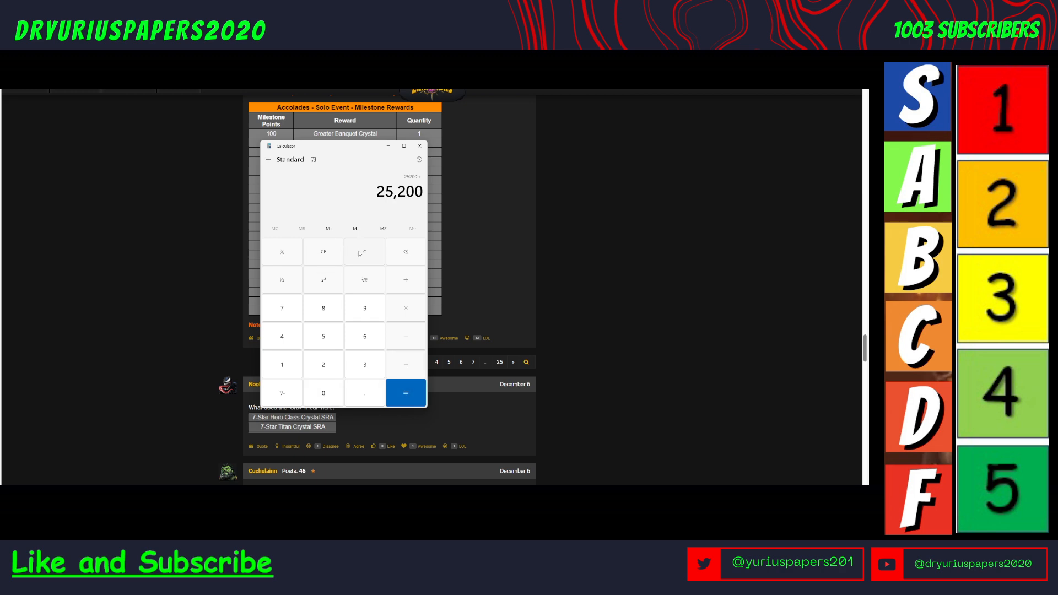
left_click(419, 145)
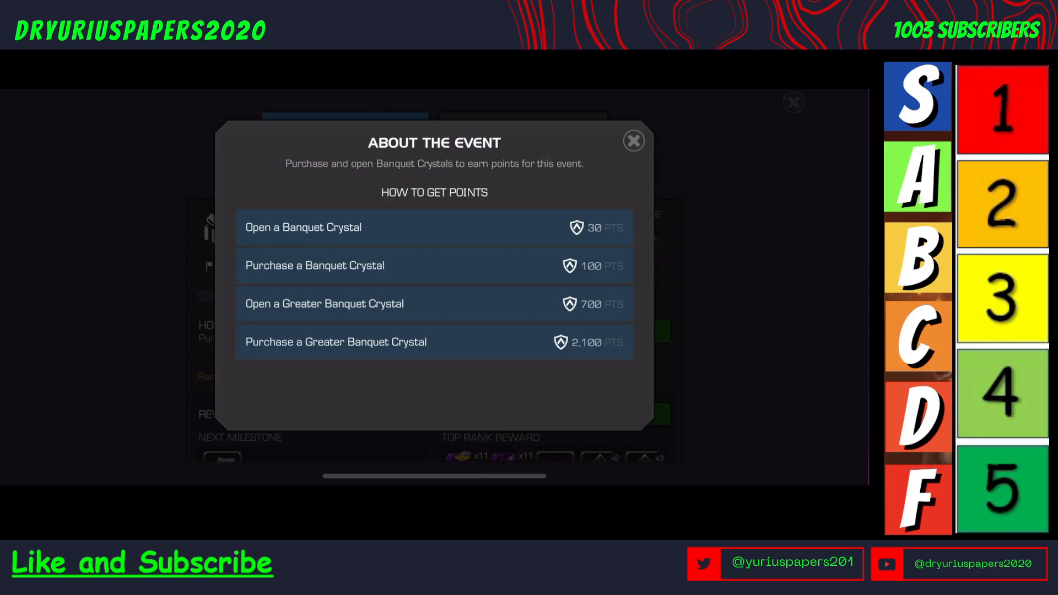
Step: Return to the game's Banquet event screen at 0/2,800 points, dismissing the points explanation
left_click(633, 141)
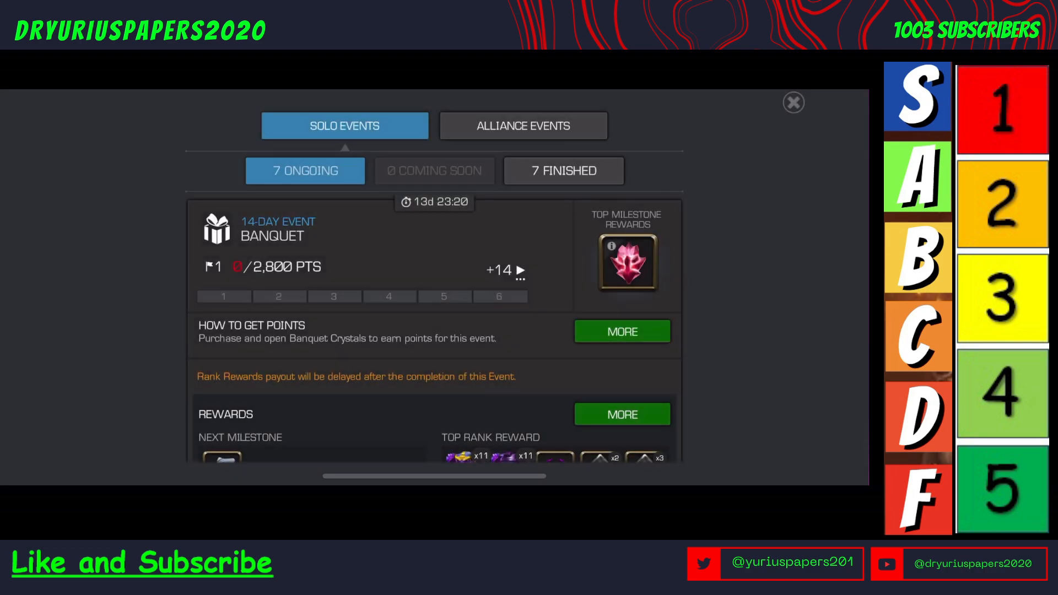